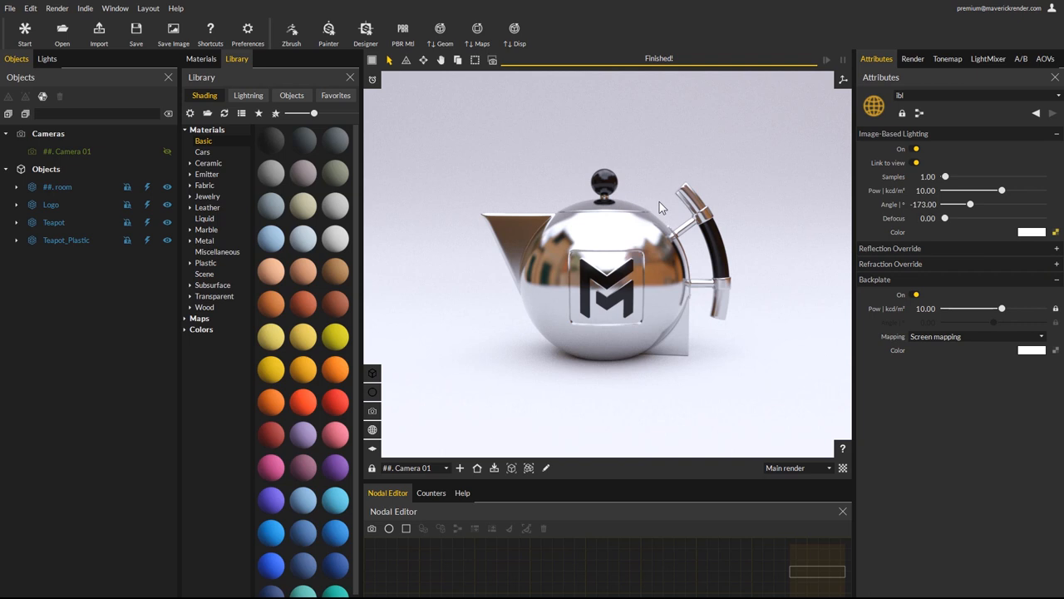
mouse_move(373, 125)
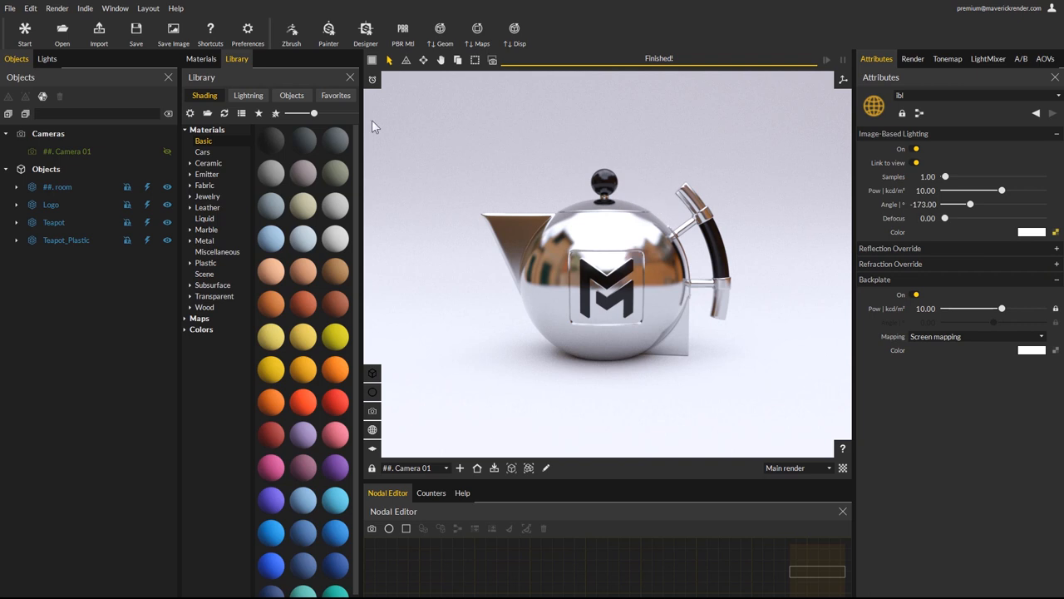
mouse_move(237, 62)
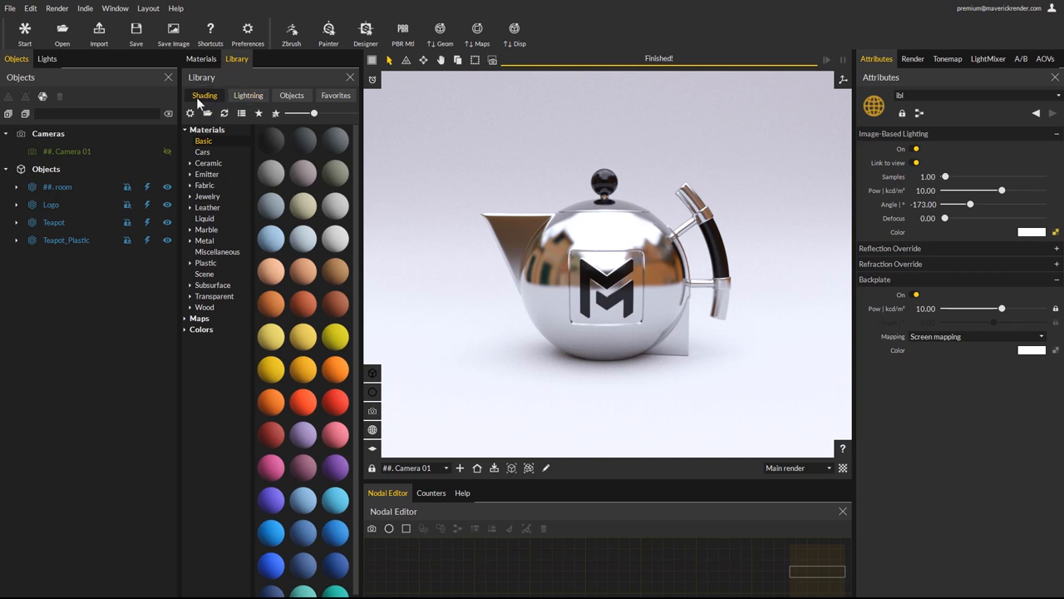
- Browse the Lightning, Objects and Favorites library tabs, then show Shading's Maps > Colors swatches
left_click(248, 95)
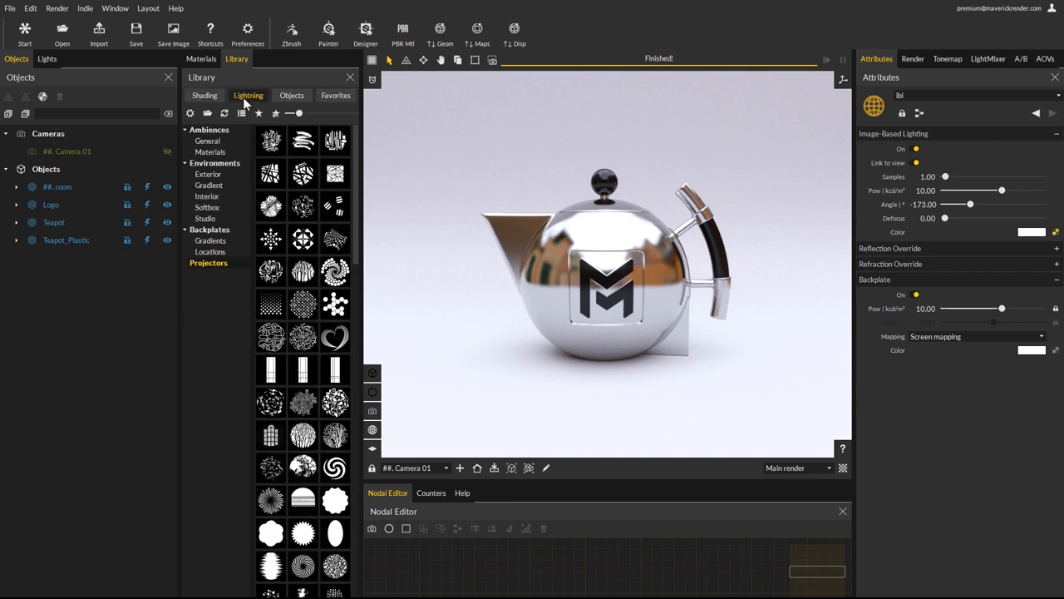
left_click(292, 94)
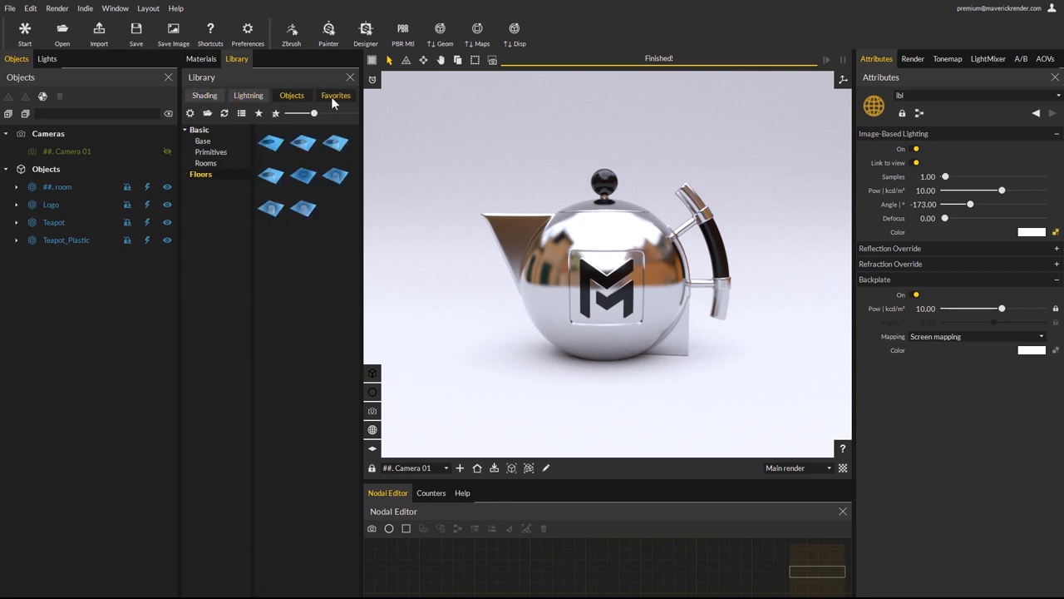
left_click(205, 95)
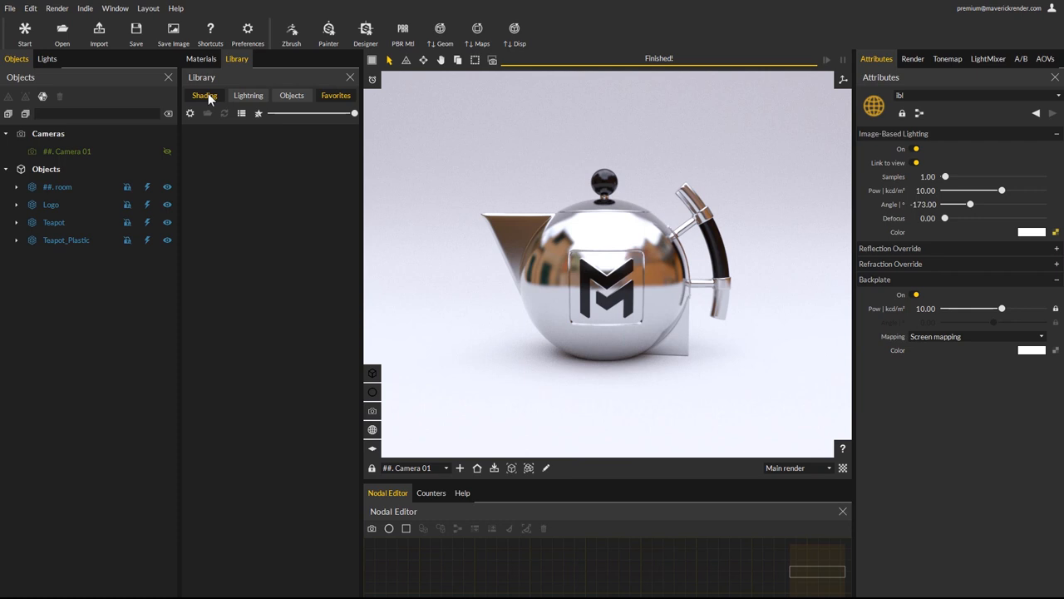
left_click(205, 95)
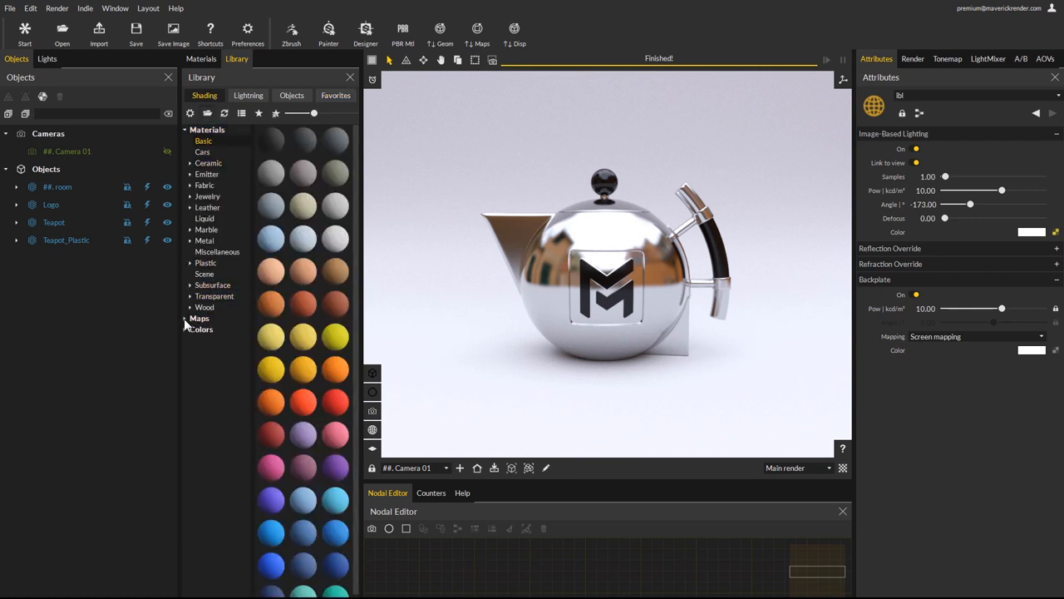
left_click(198, 318)
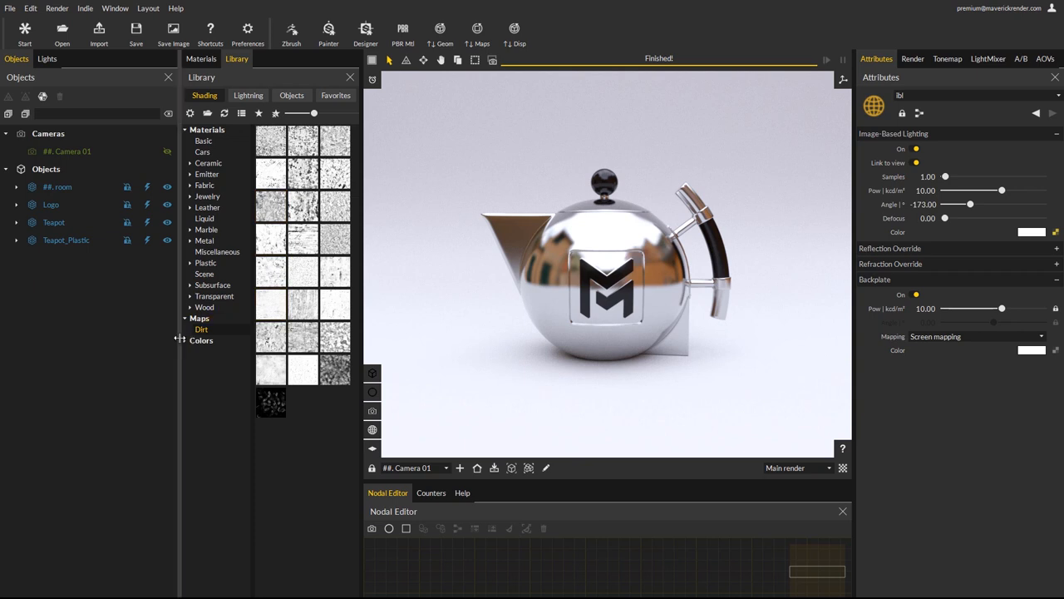
left_click(201, 340)
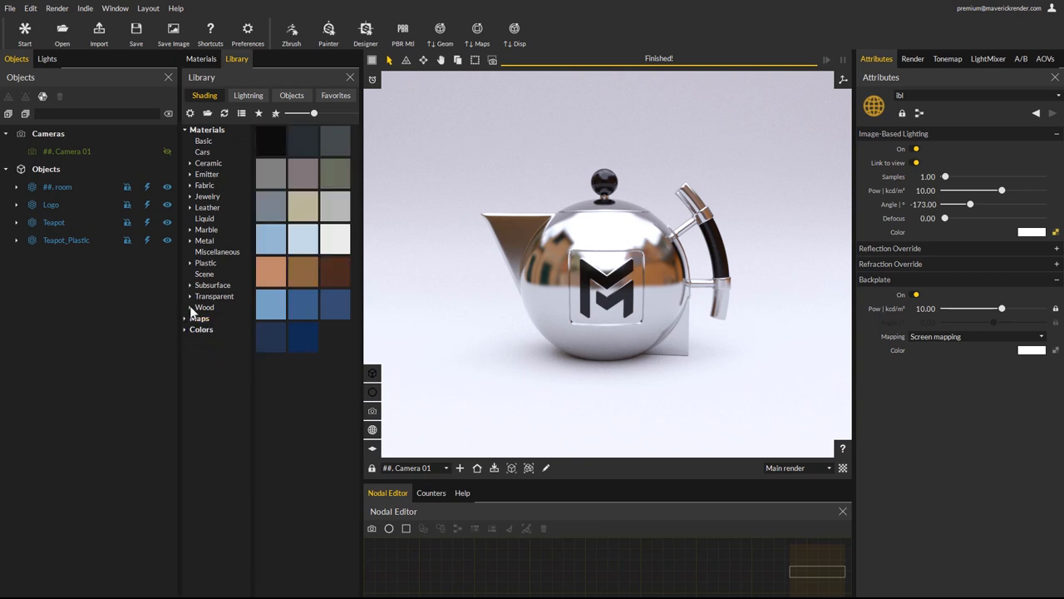
- Browse the General, Materials and Projectors lighting presets, then Objects' Primitives and Floors
left_click(248, 95)
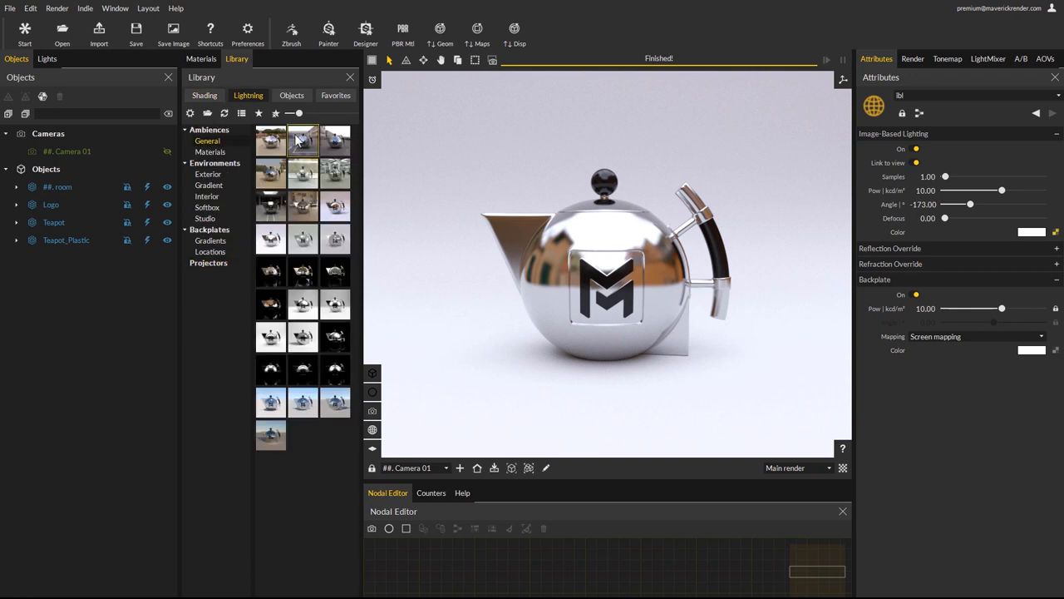
mouse_move(210, 153)
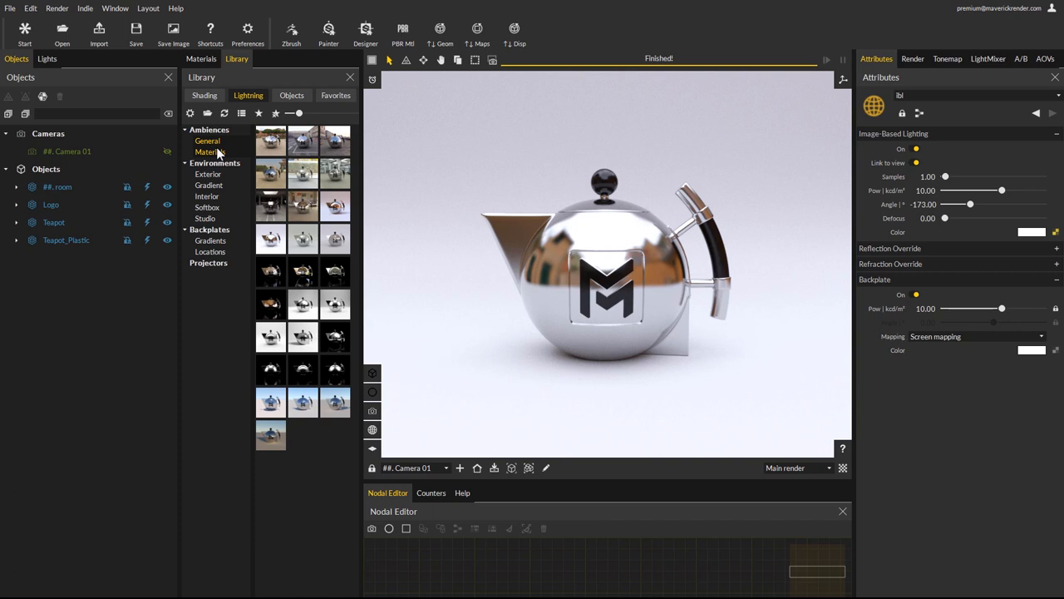
left_click(209, 151)
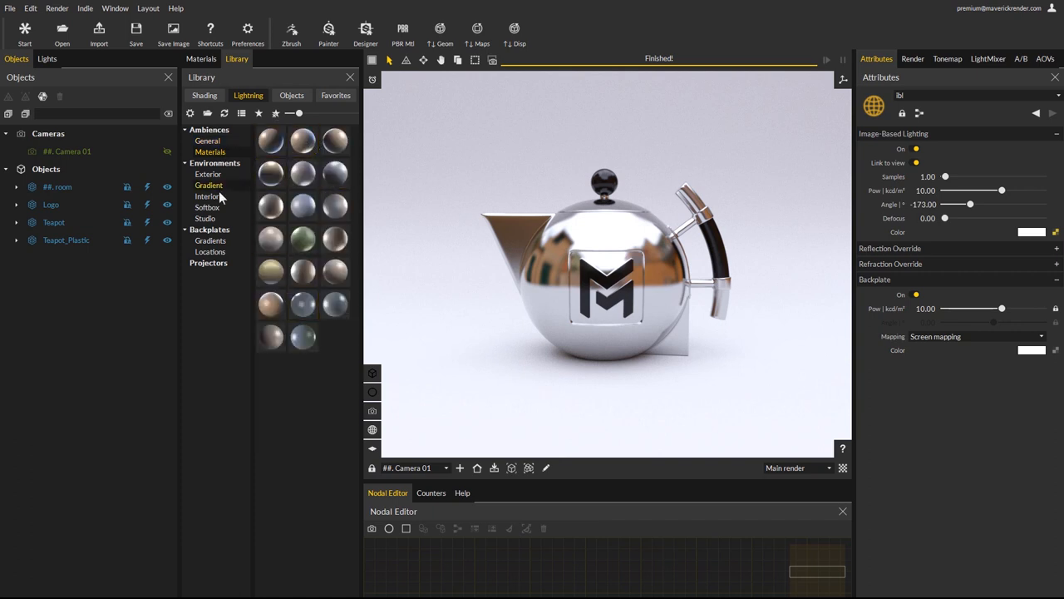
mouse_move(215, 291)
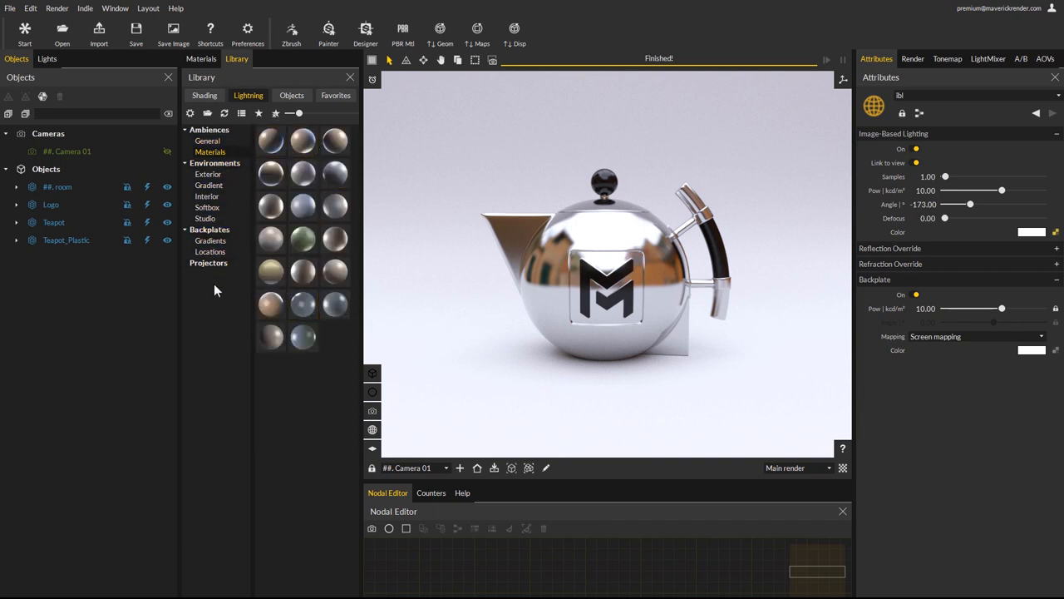
left_click(208, 263)
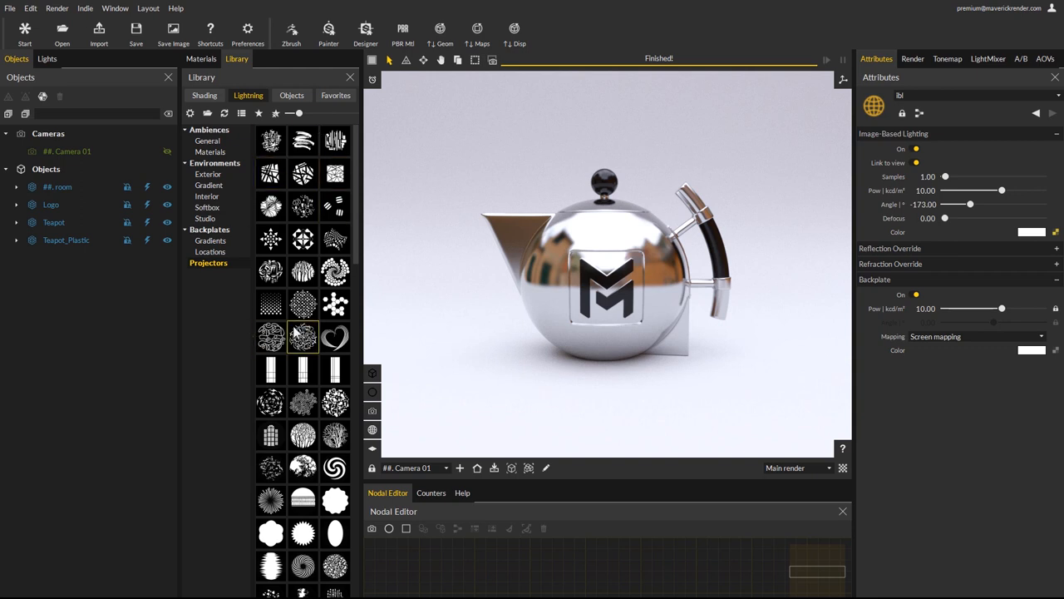
mouse_move(302, 334)
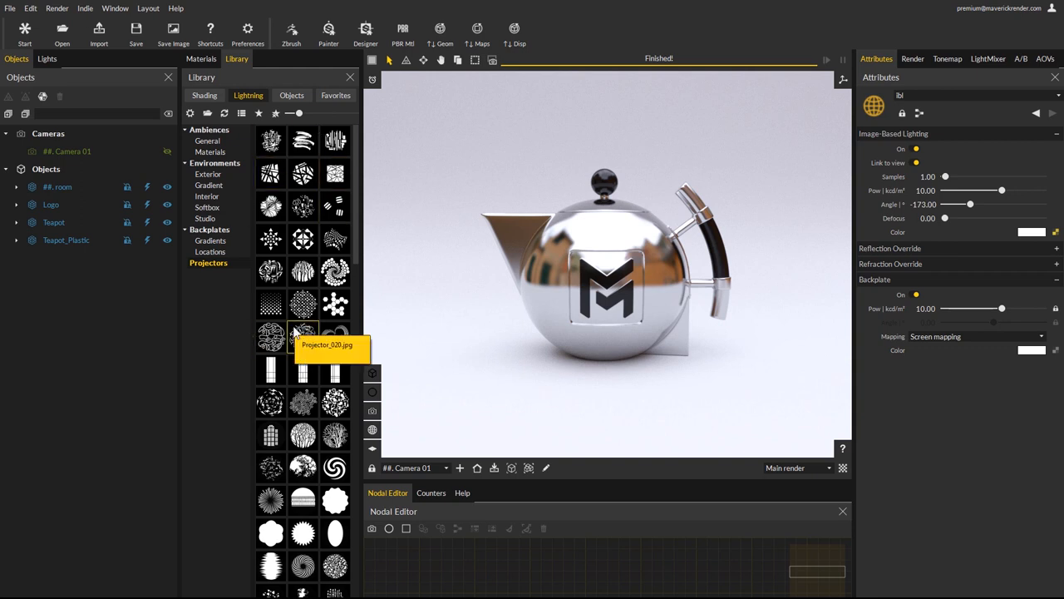
left_click(291, 95)
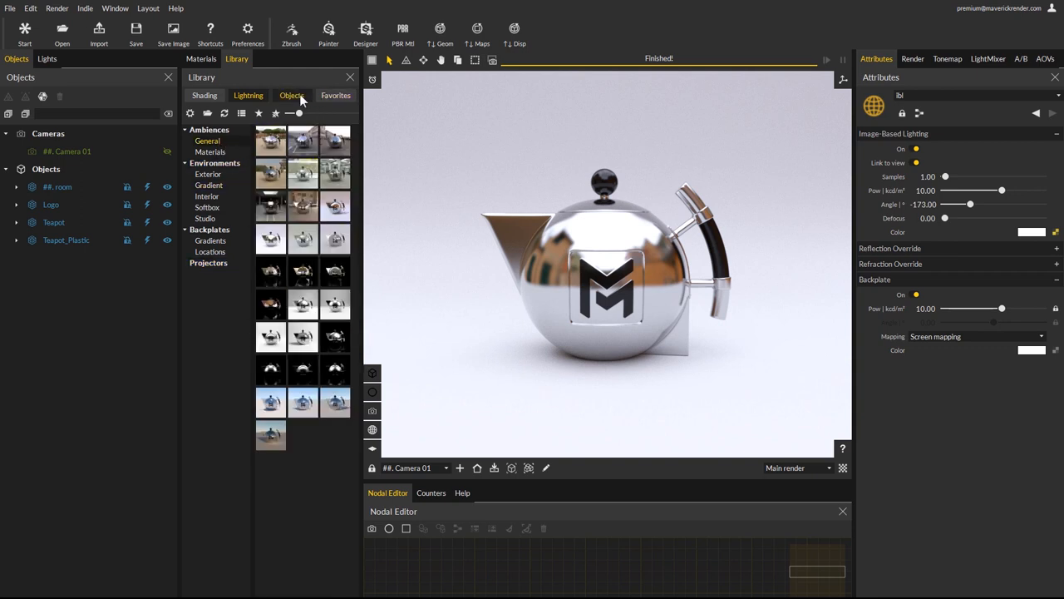
left_click(291, 95)
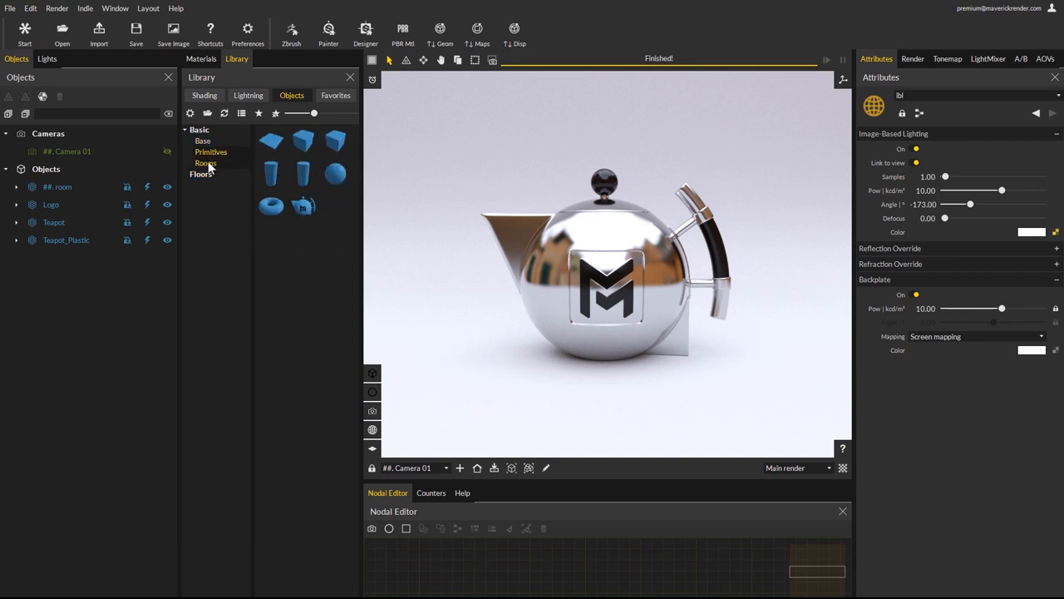
left_click(201, 174)
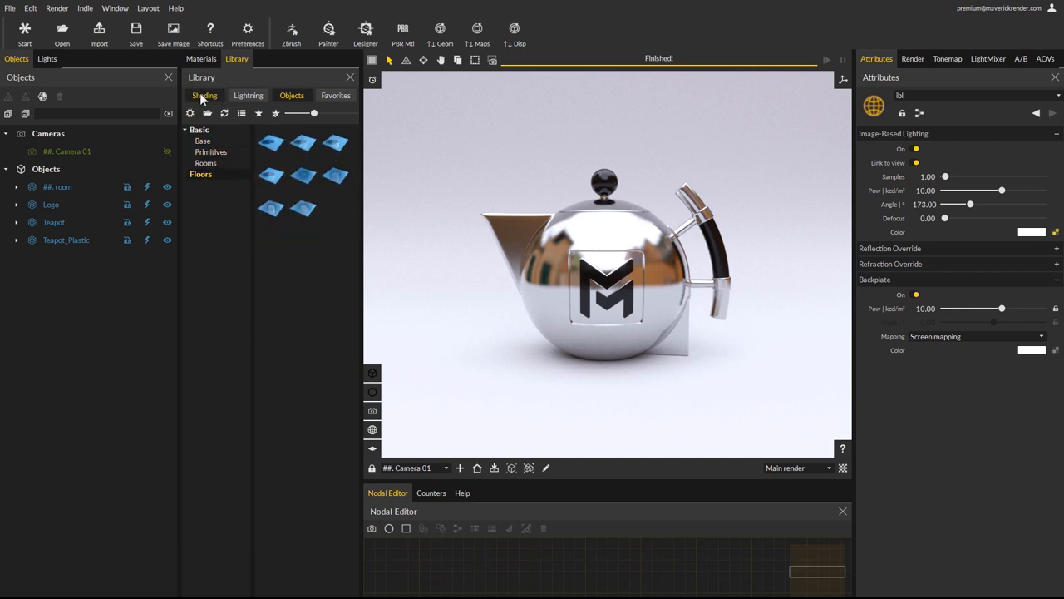
- Return the Library to shading materials, select the teapot, and show the active camera's settings
left_click(204, 94)
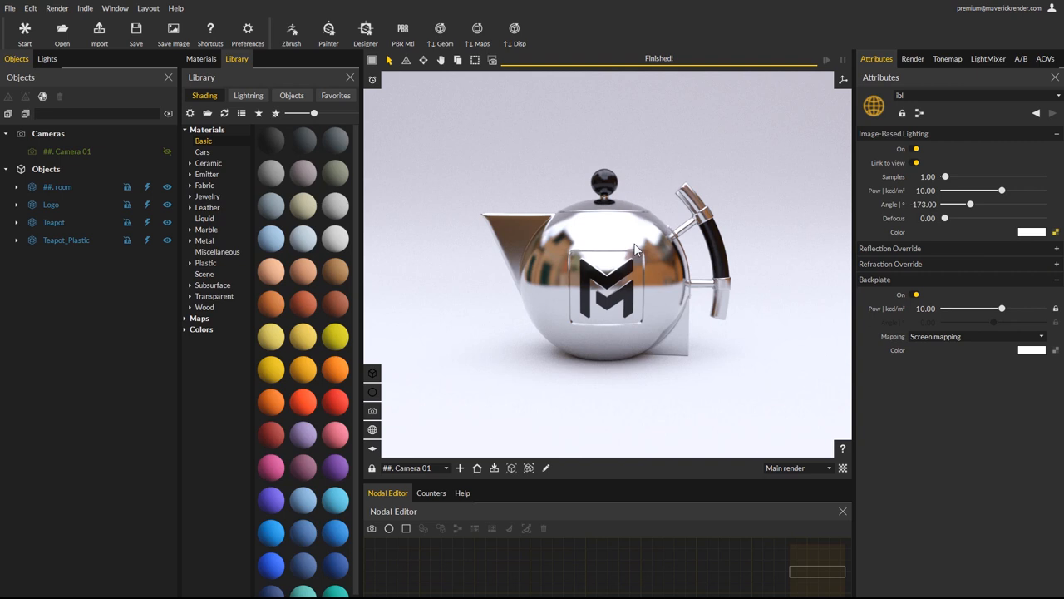
mouse_move(665, 233)
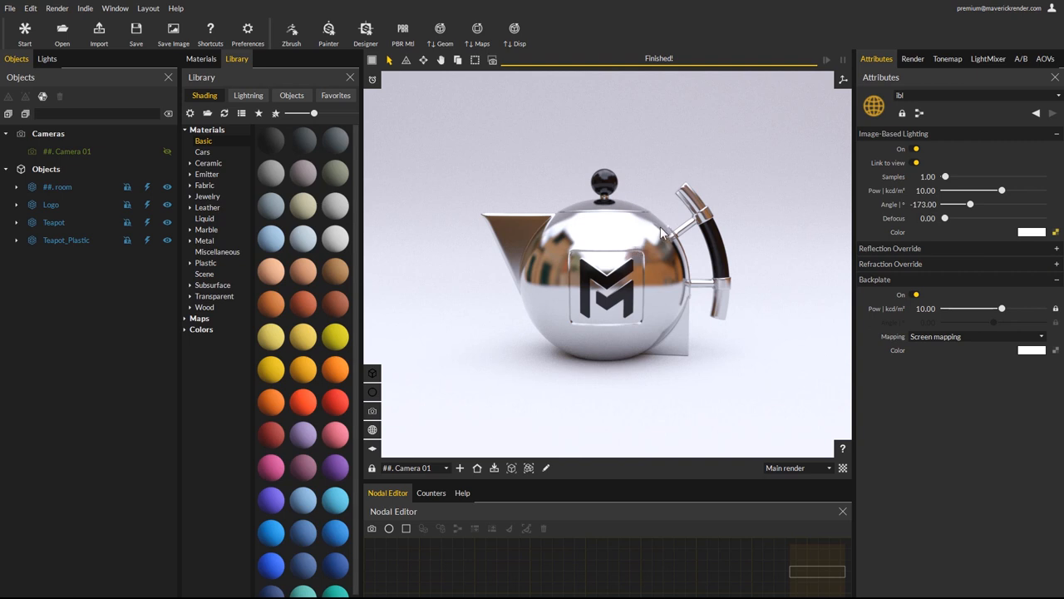
mouse_move(373, 429)
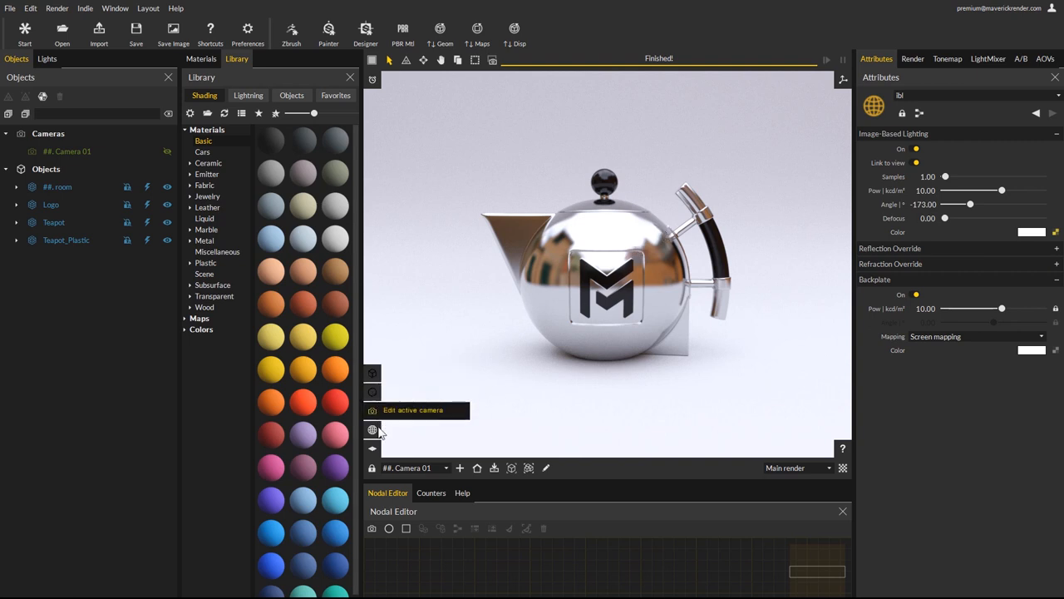
mouse_move(373, 447)
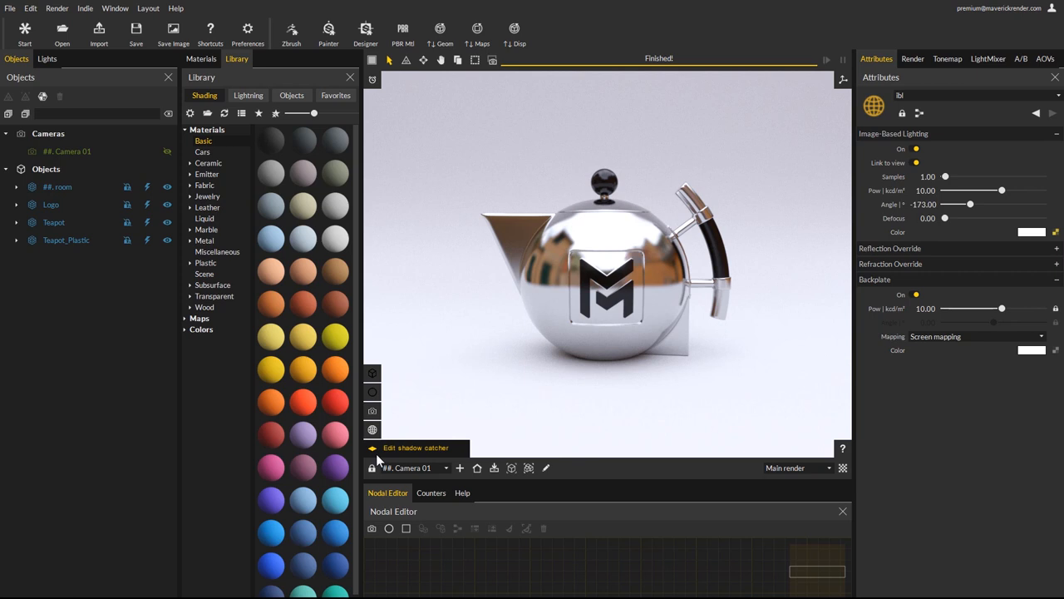
mouse_move(373, 426)
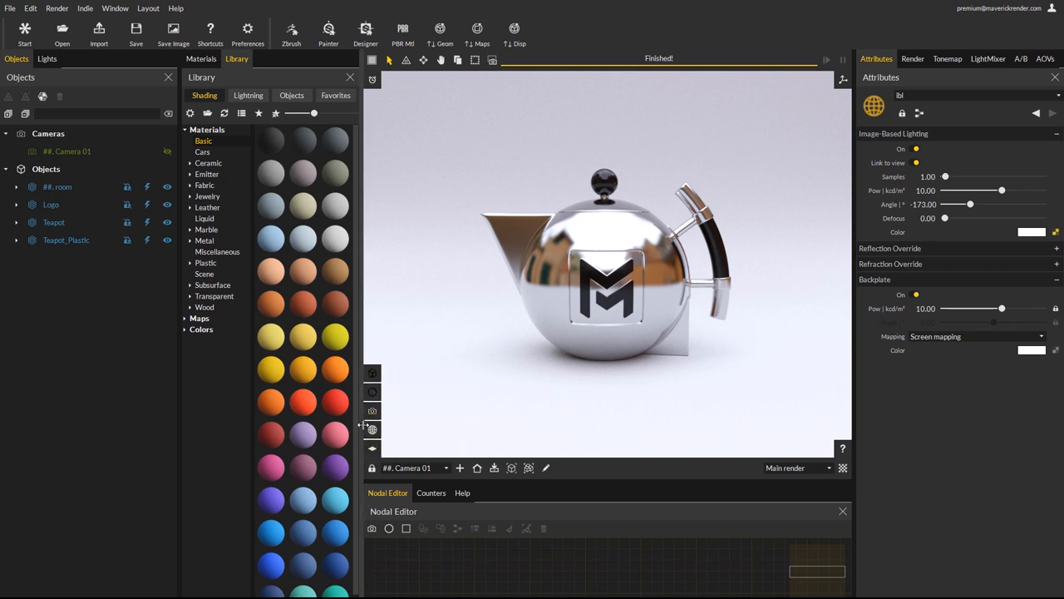
left_click(53, 222)
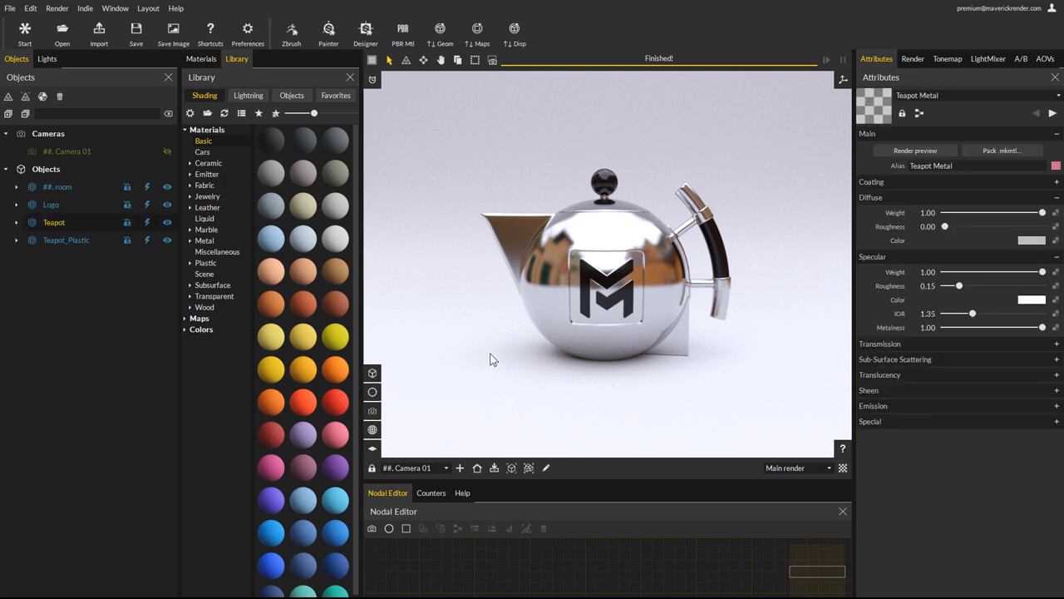
mouse_move(372, 373)
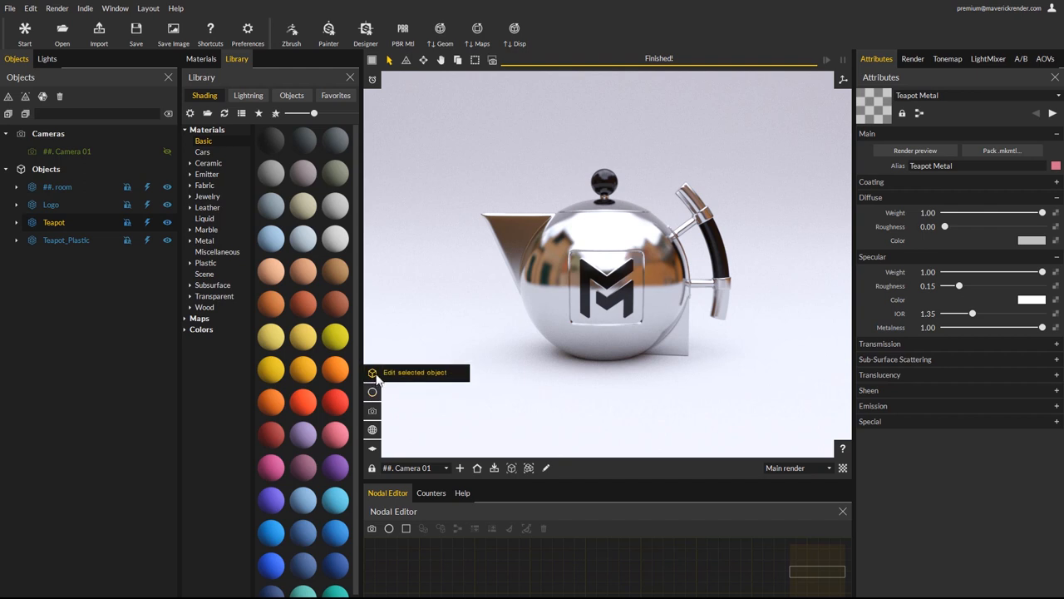
mouse_move(440, 382)
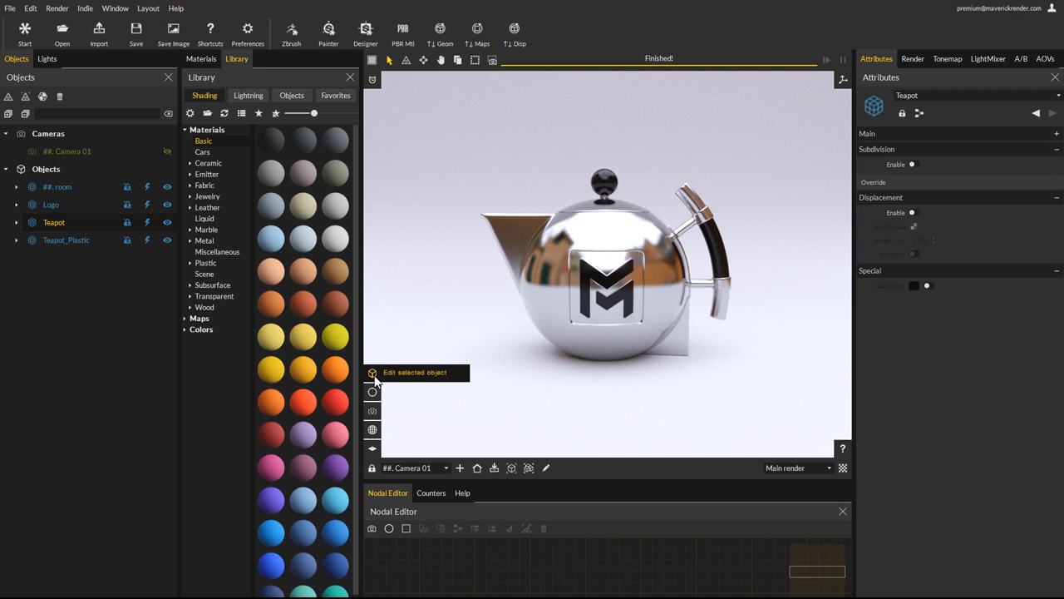
mouse_move(986, 115)
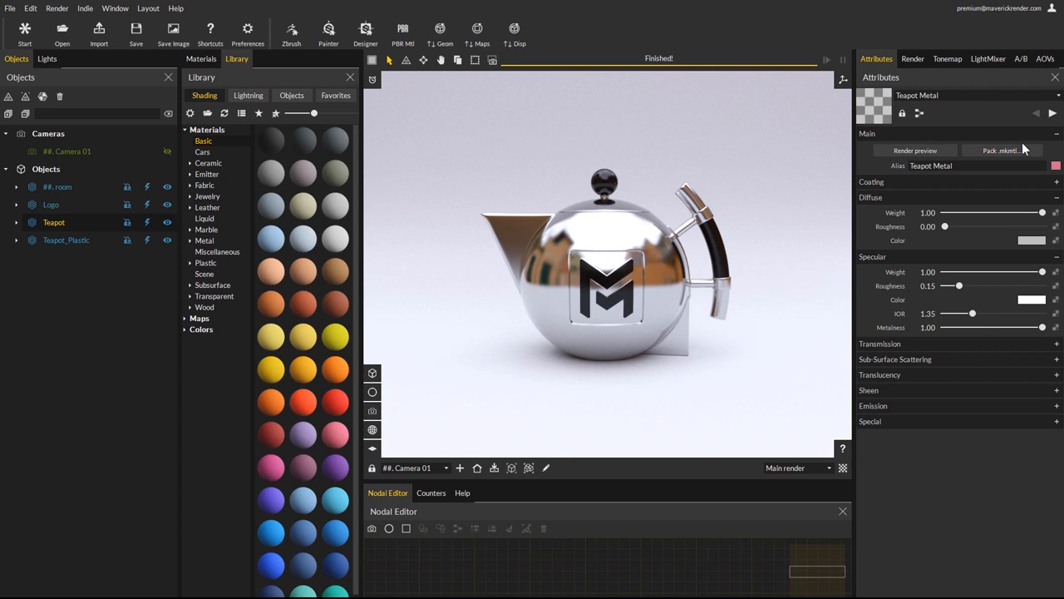
mouse_move(372, 410)
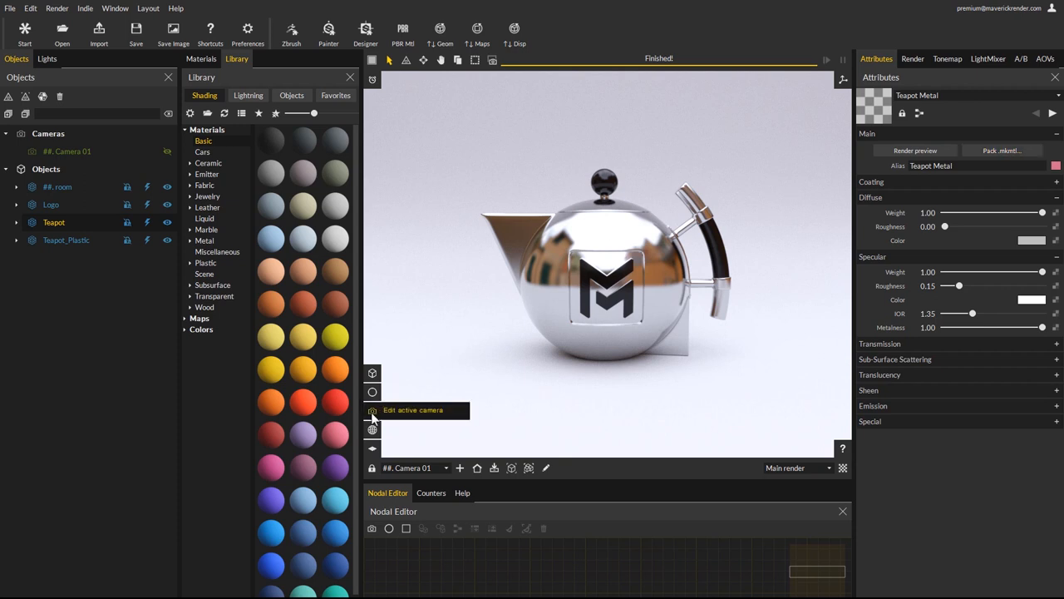
left_click(371, 410)
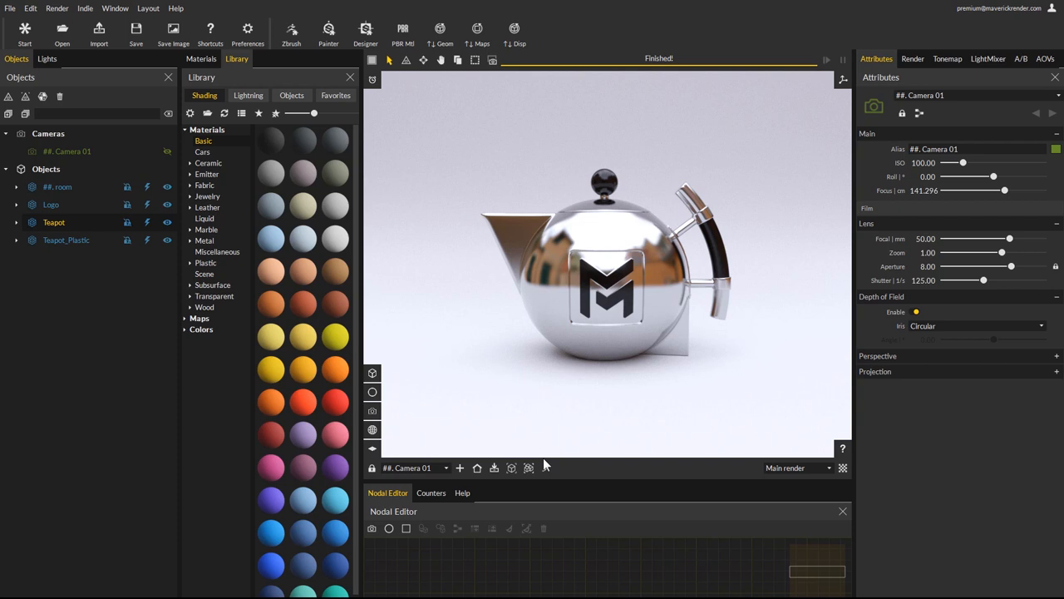
left_click(372, 429)
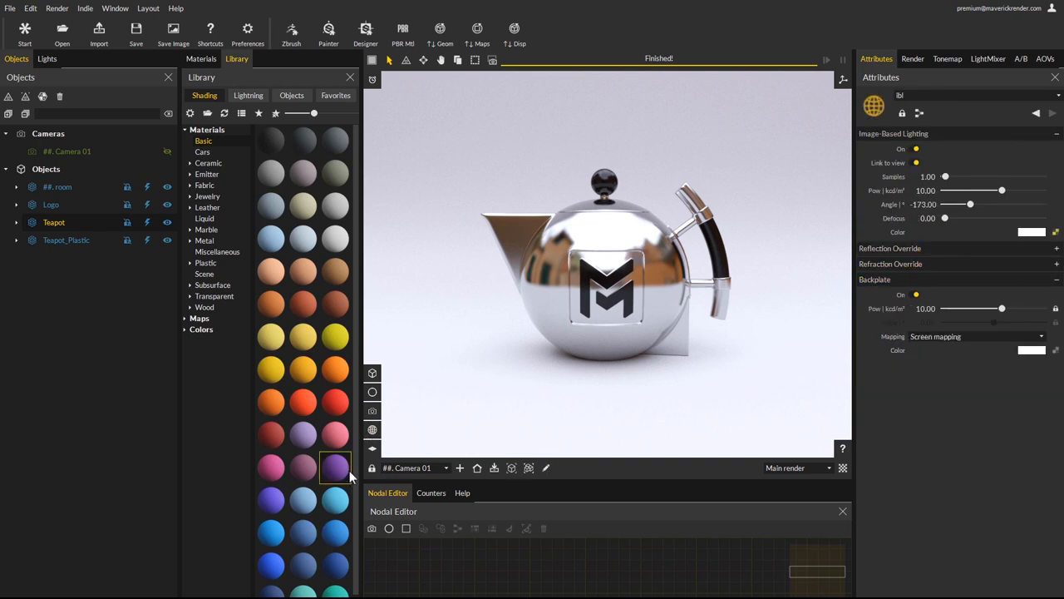
mouse_move(372, 447)
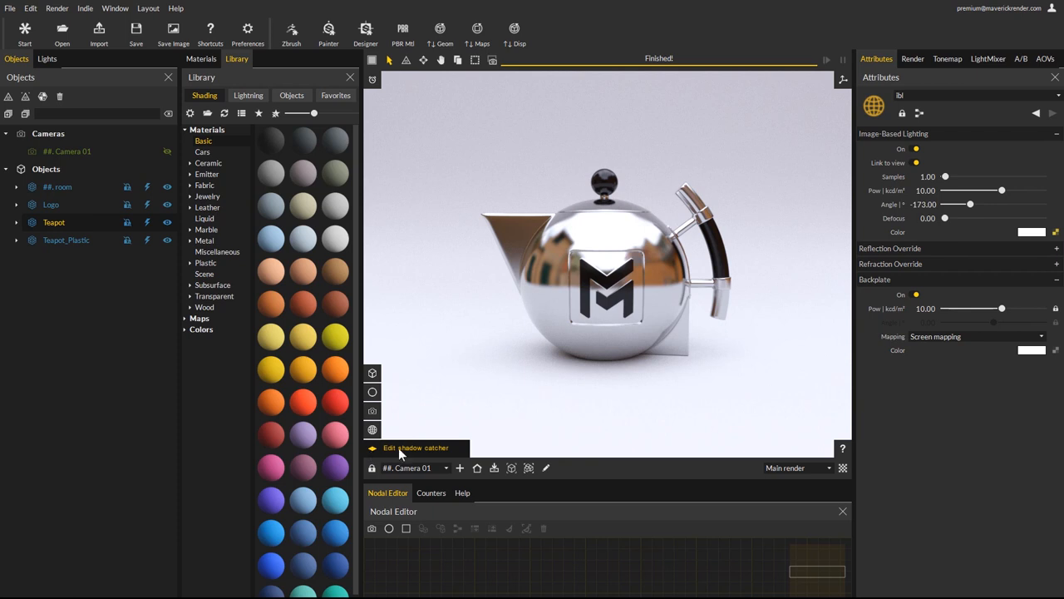
- Switch the Library to lighting ambiences and apply an outdoor scene with trees and buildings
left_click(248, 95)
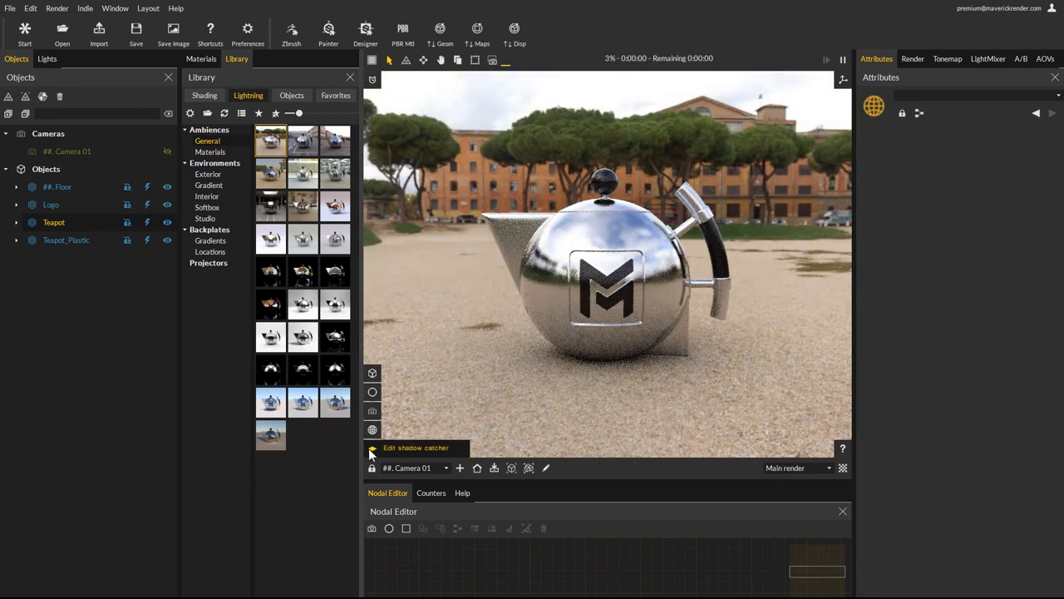
- Show the floor shadow catcher's attributes, with shadow catching and alpha enabled
left_click(372, 450)
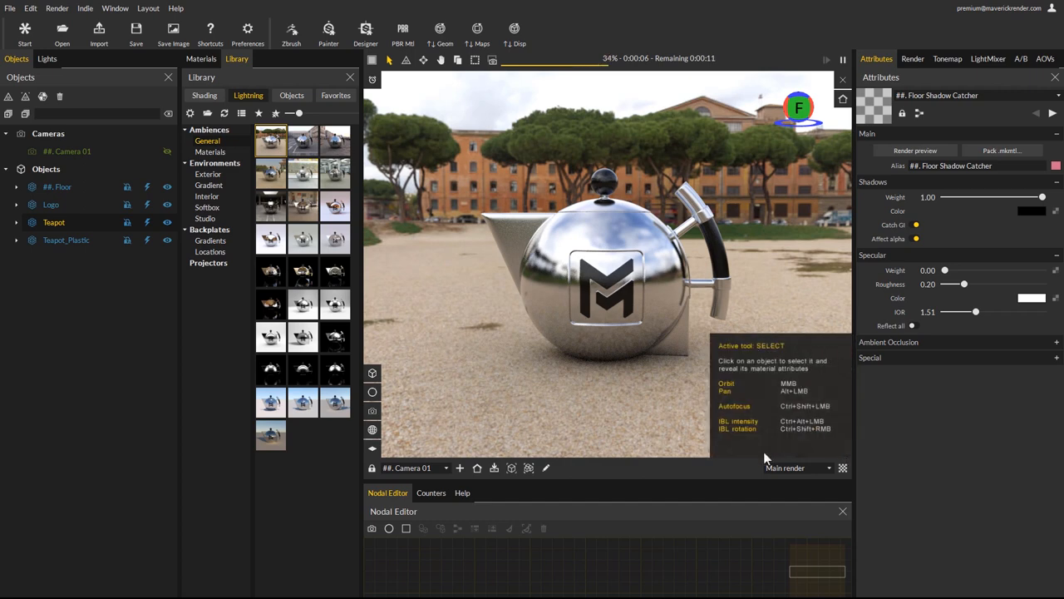
mouse_move(819, 376)
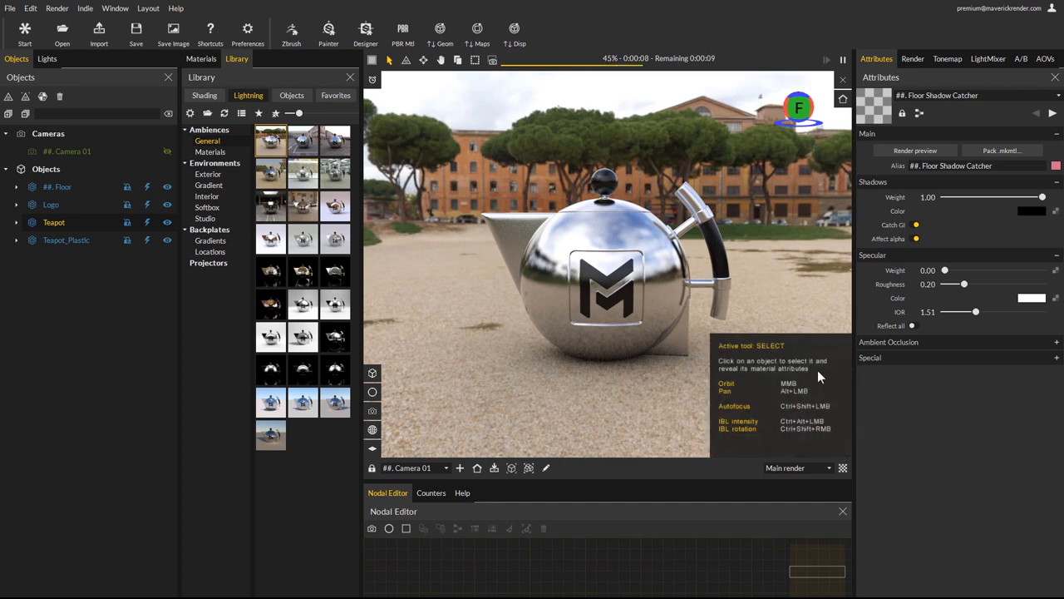
mouse_move(765, 377)
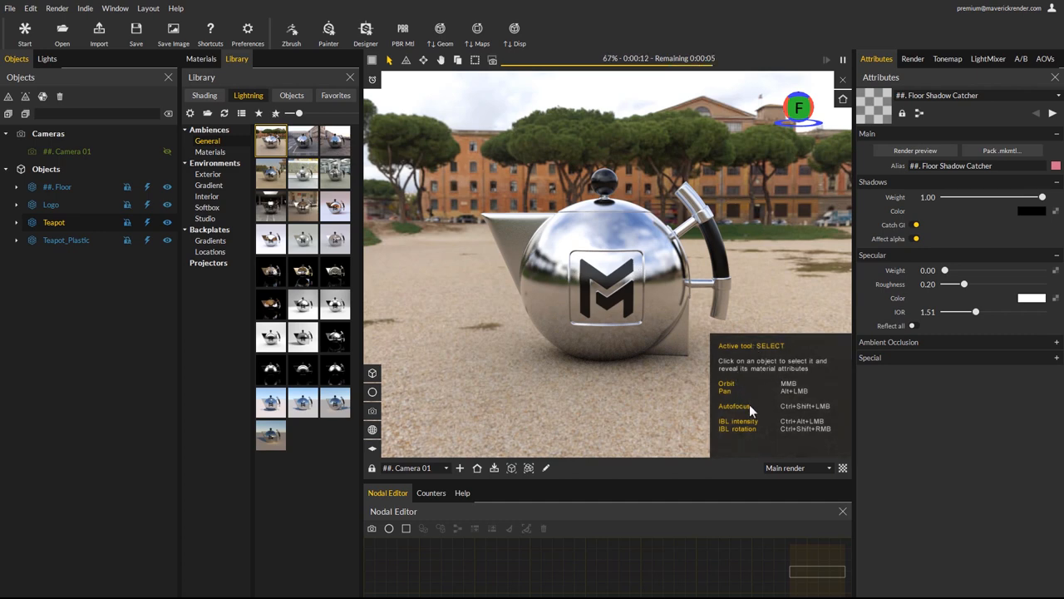
mouse_move(744, 448)
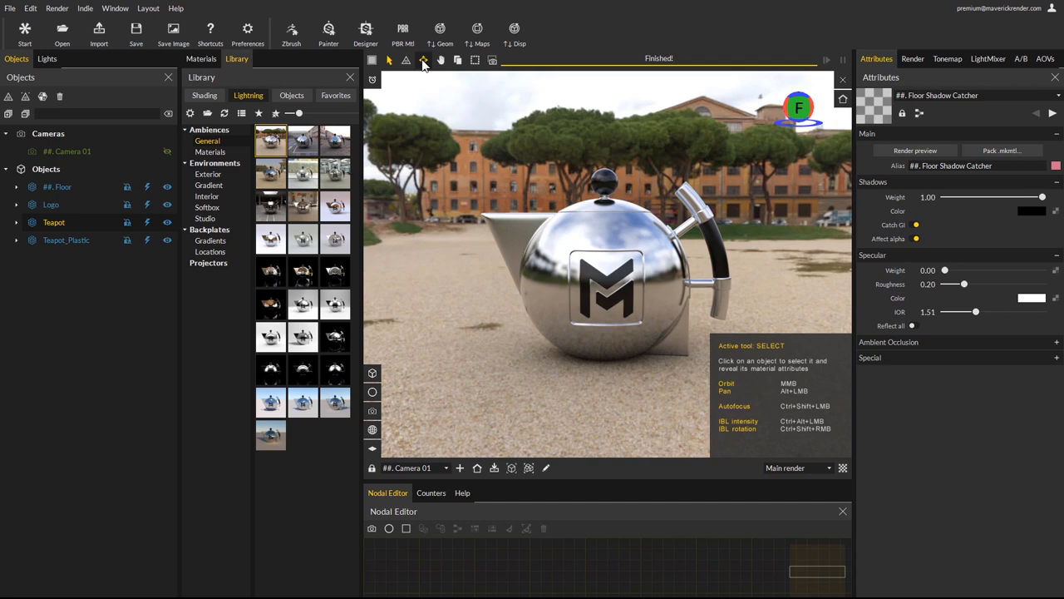
- Try the Transform tool for numeric moves and rotations, then exit it via the red banner
left_click(424, 60)
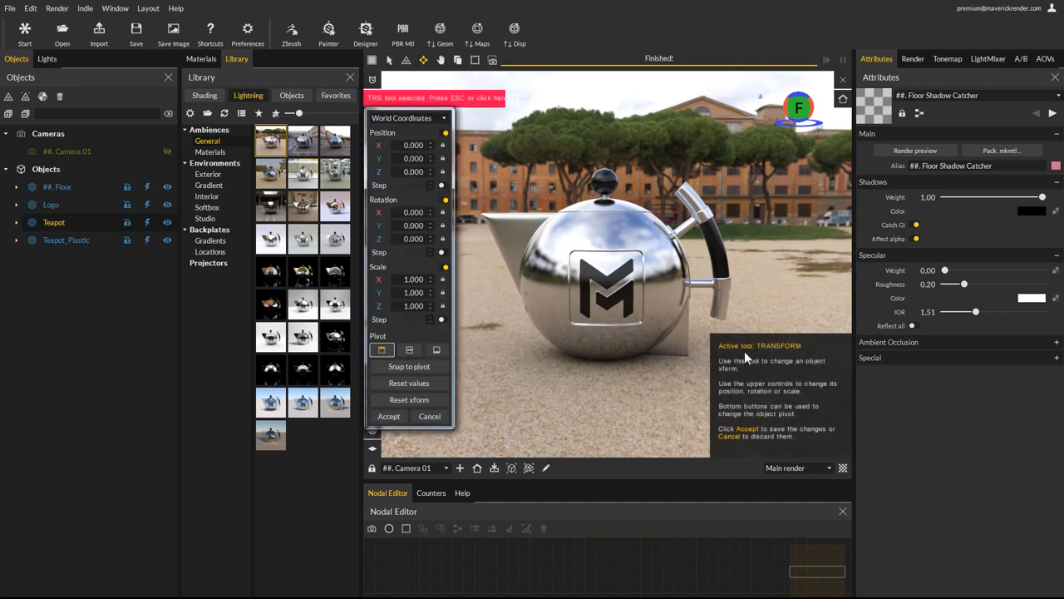
mouse_move(802, 397)
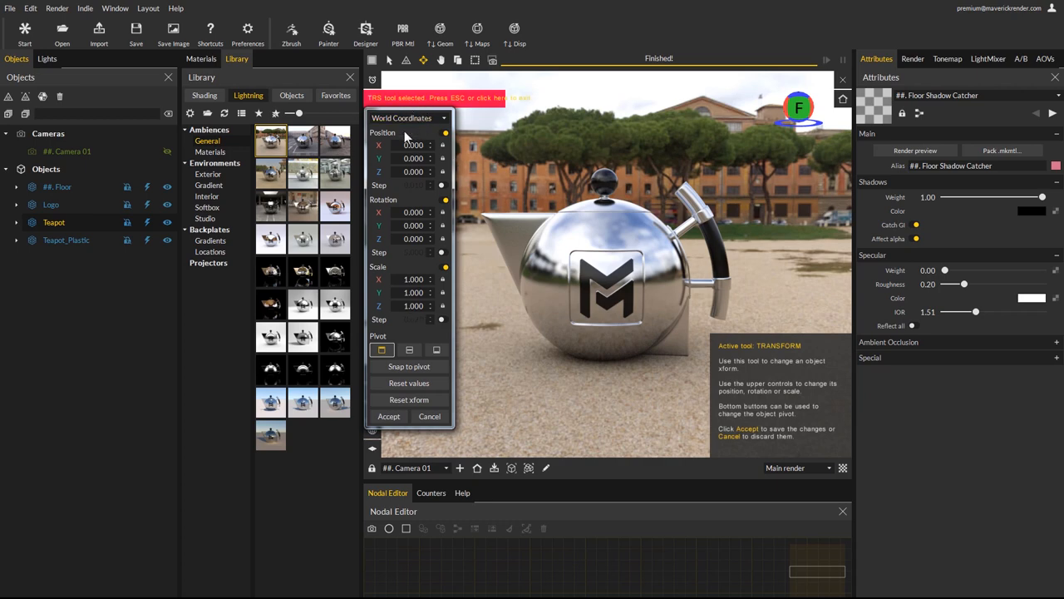
mouse_move(417, 193)
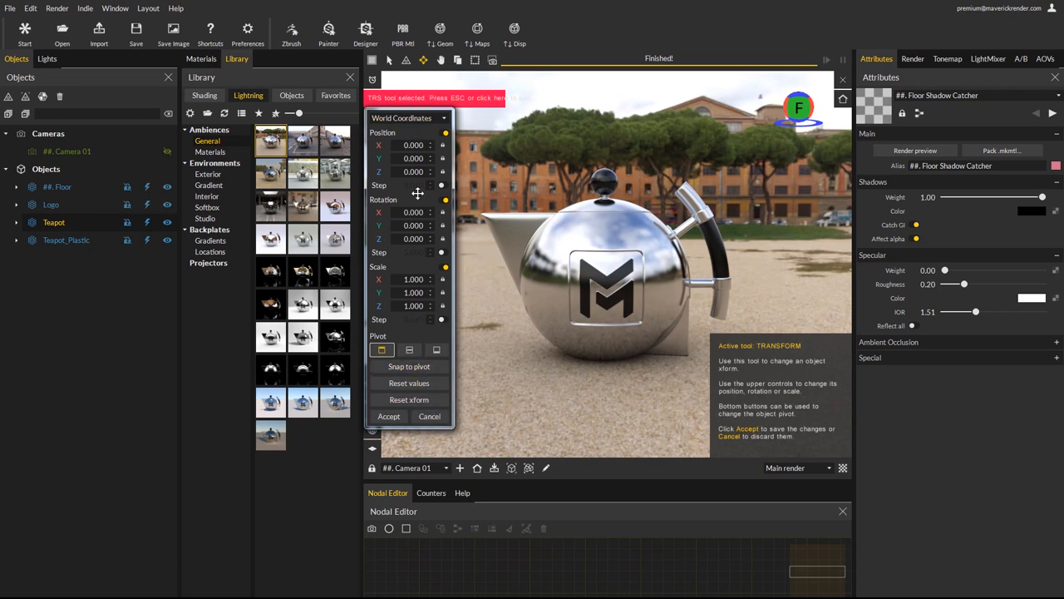
left_click(430, 415)
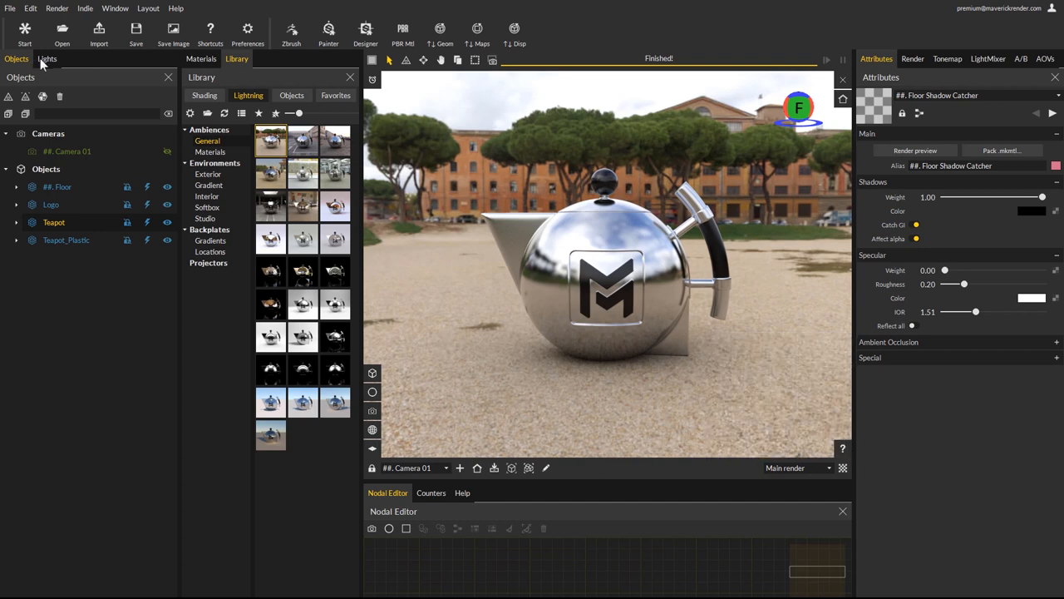
- List the scene's lights and split the view into render and shaded preview panes
left_click(47, 58)
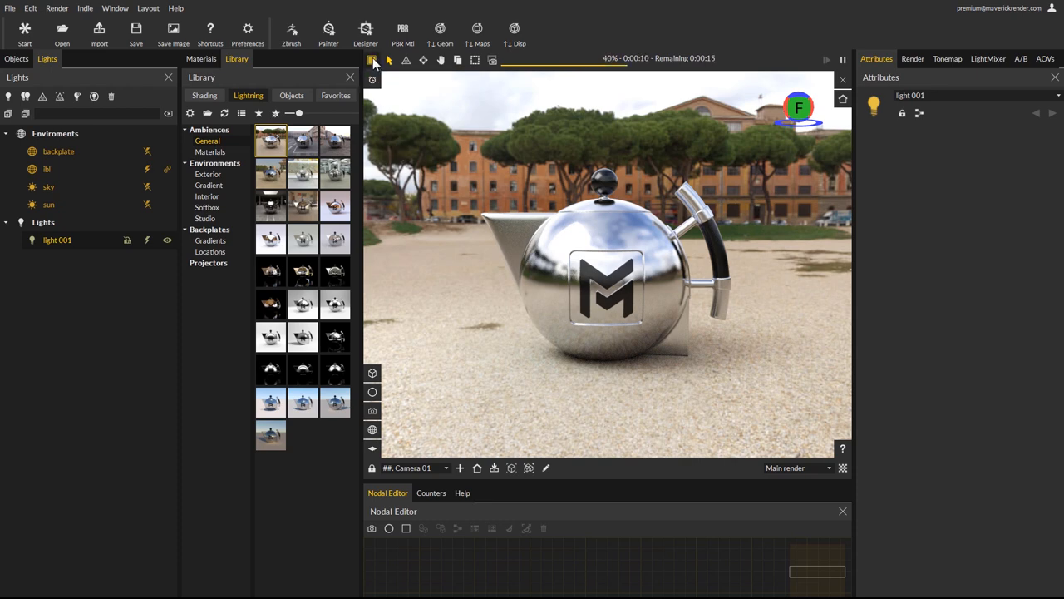
left_click(373, 59)
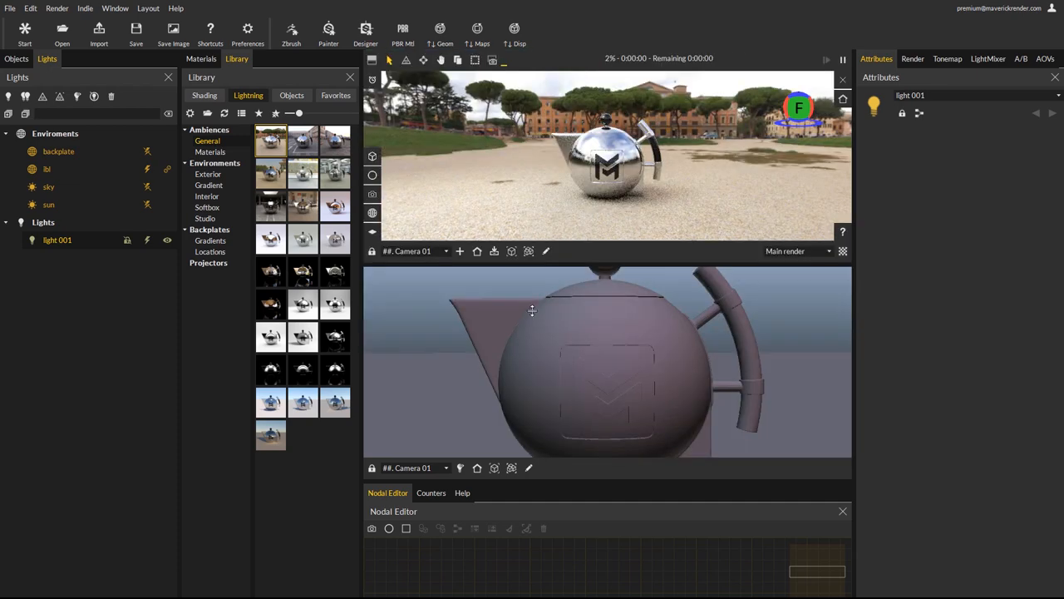
- Try a three-pane layout, then return to Layout 1's single render window
left_click(372, 60)
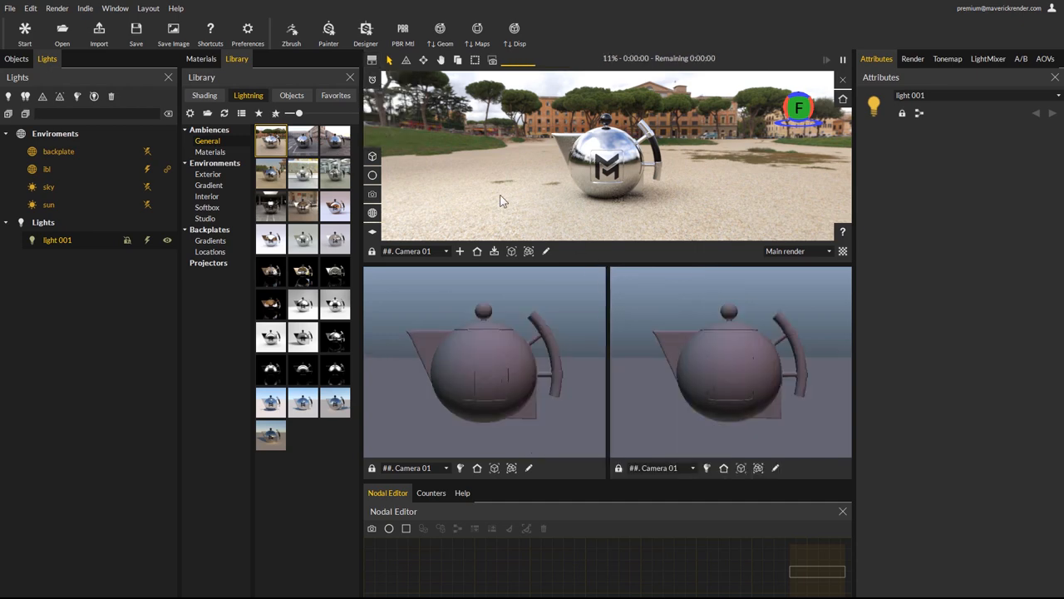
left_click(372, 59)
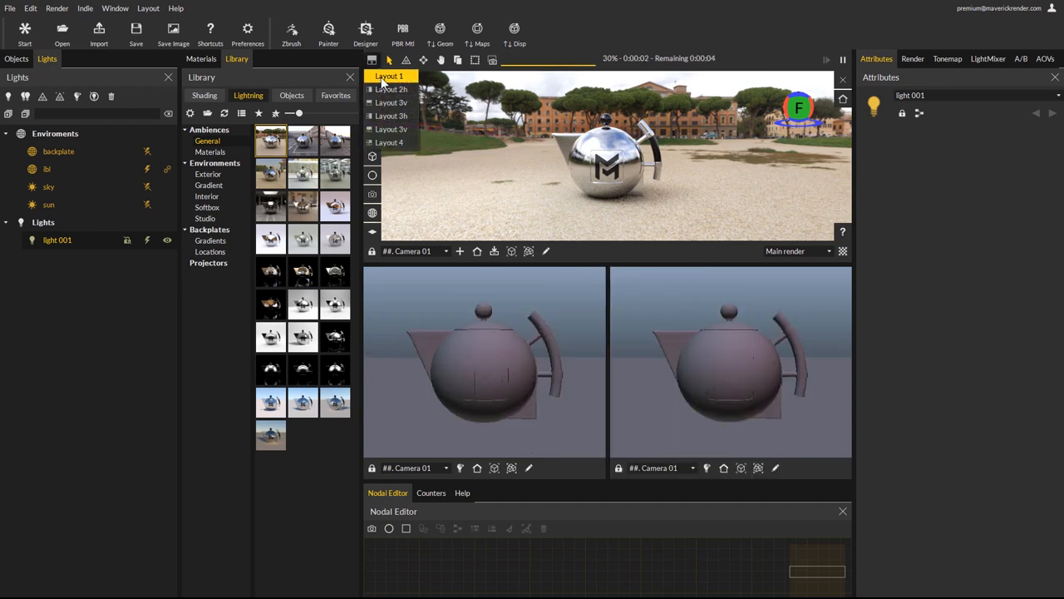
left_click(389, 75)
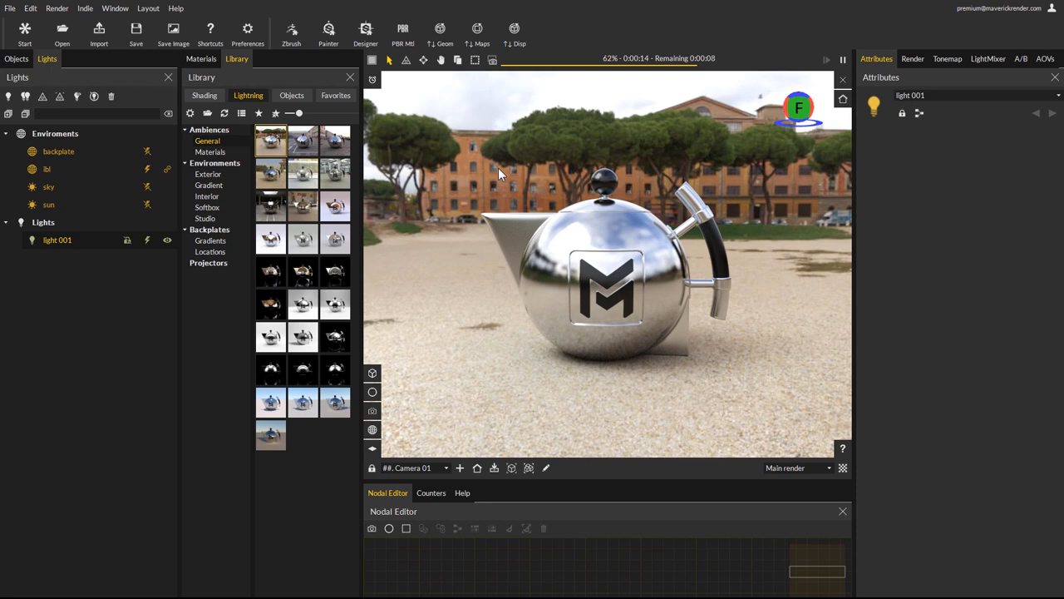
- Show Help for light 001's parameters and scroll through the Spotlight type and angle descriptions
left_click(463, 492)
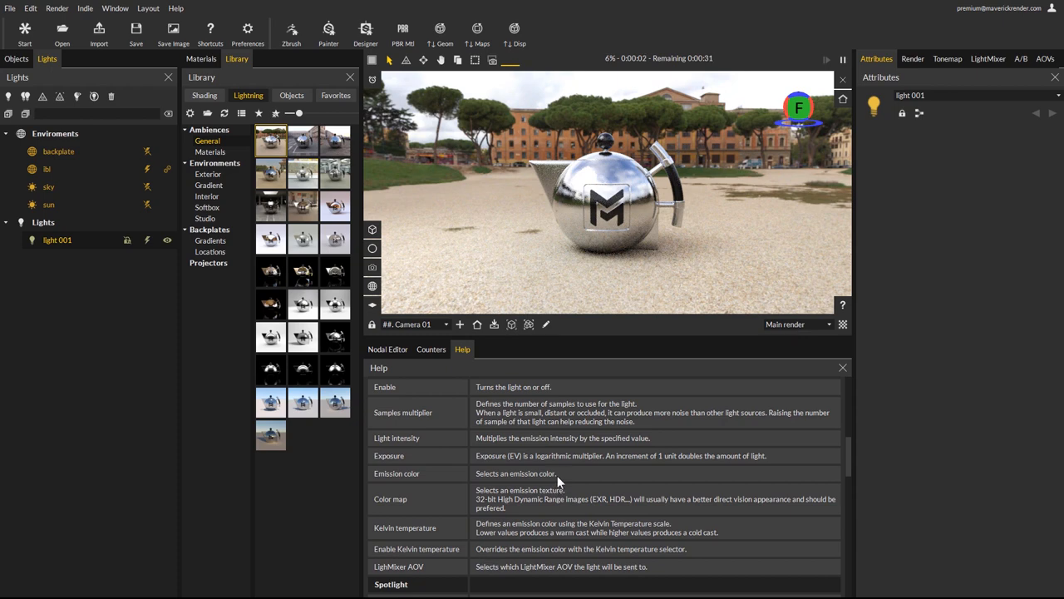
scroll("up", 3)
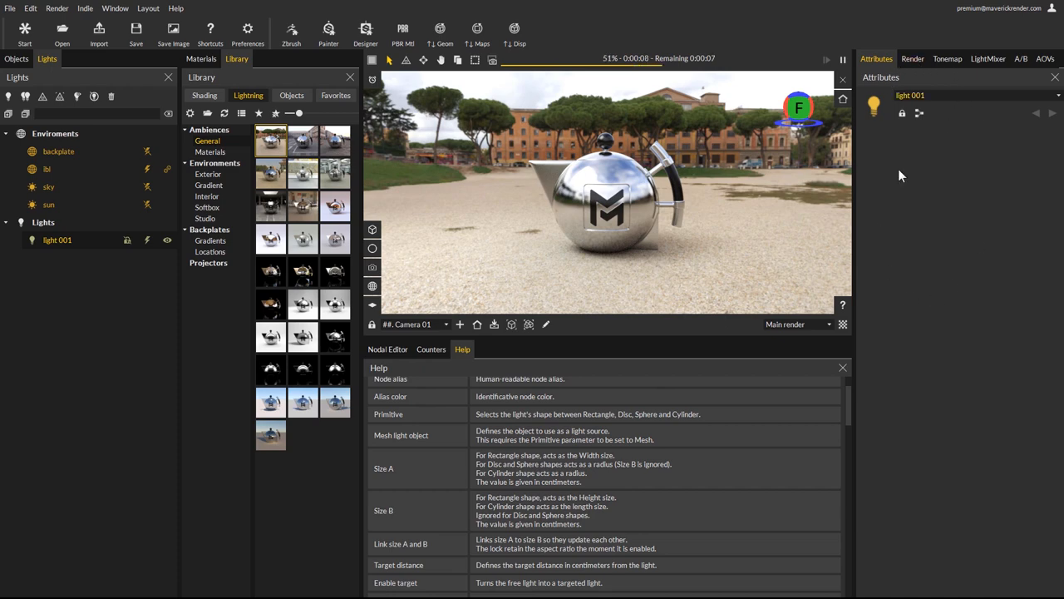
scroll("down", 3)
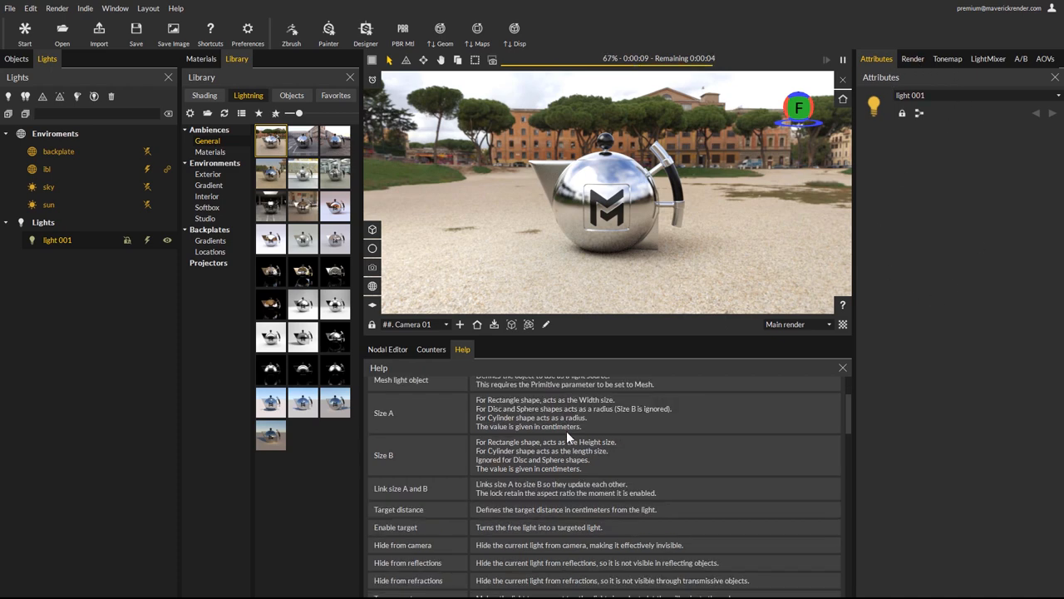
scroll("down", 3)
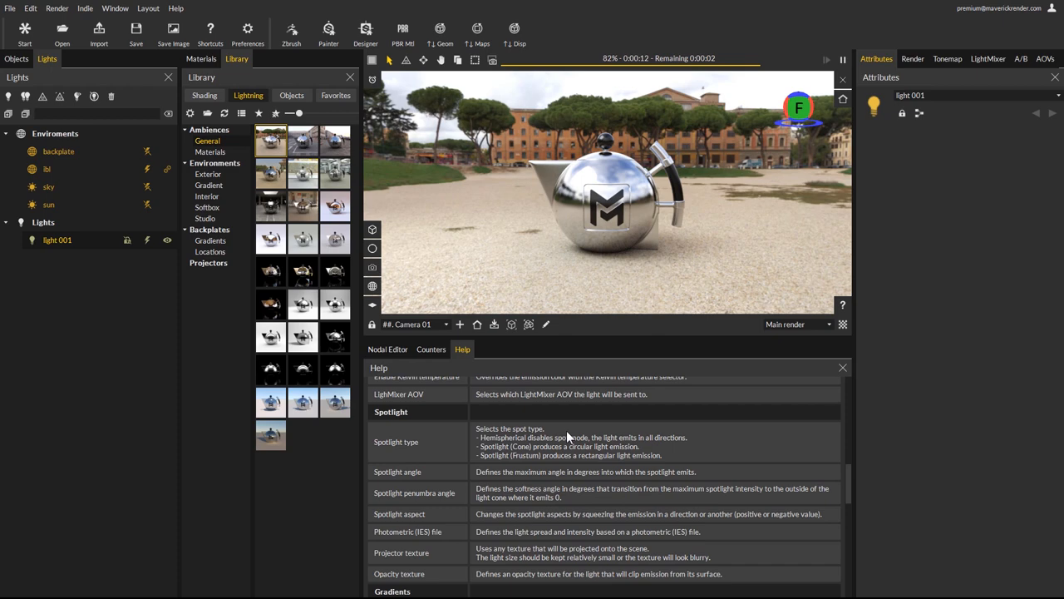
scroll("up", 3)
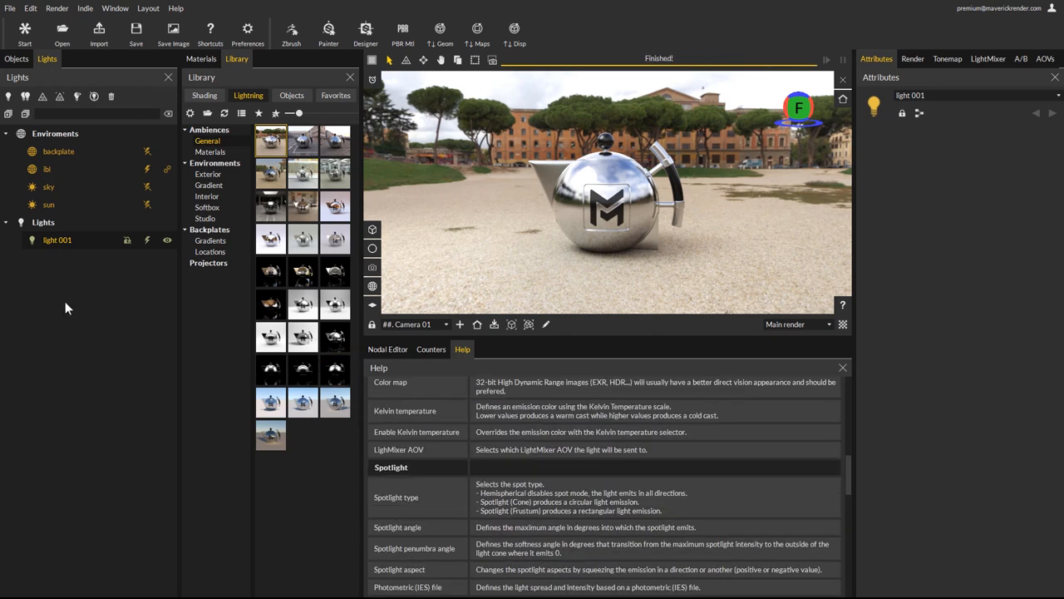
- Show Teapot Metal's attributes and scroll through its material help and the Shortcut List
left_click(607, 207)
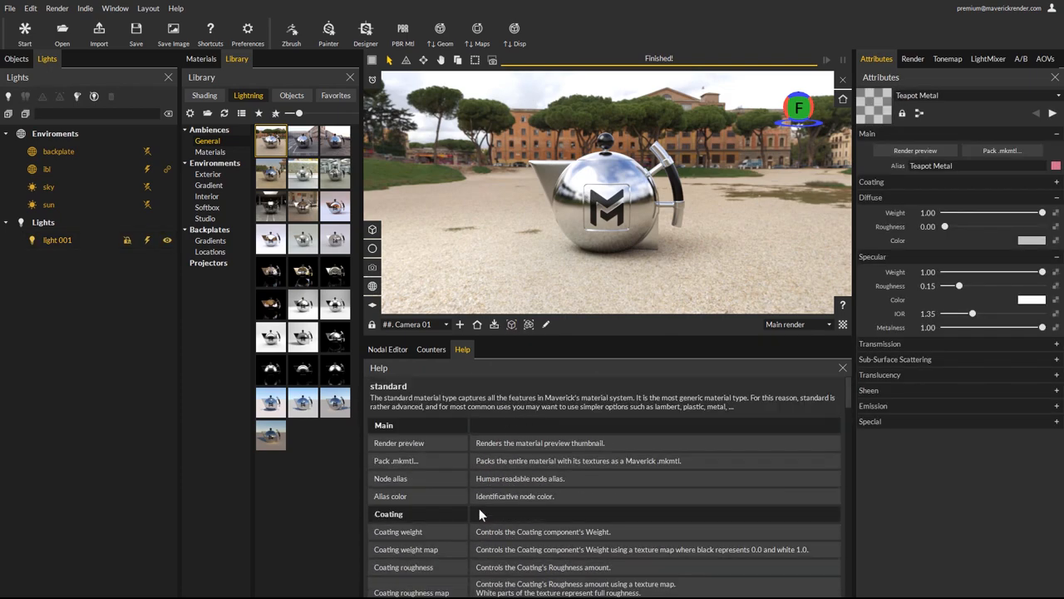
scroll("down", 3)
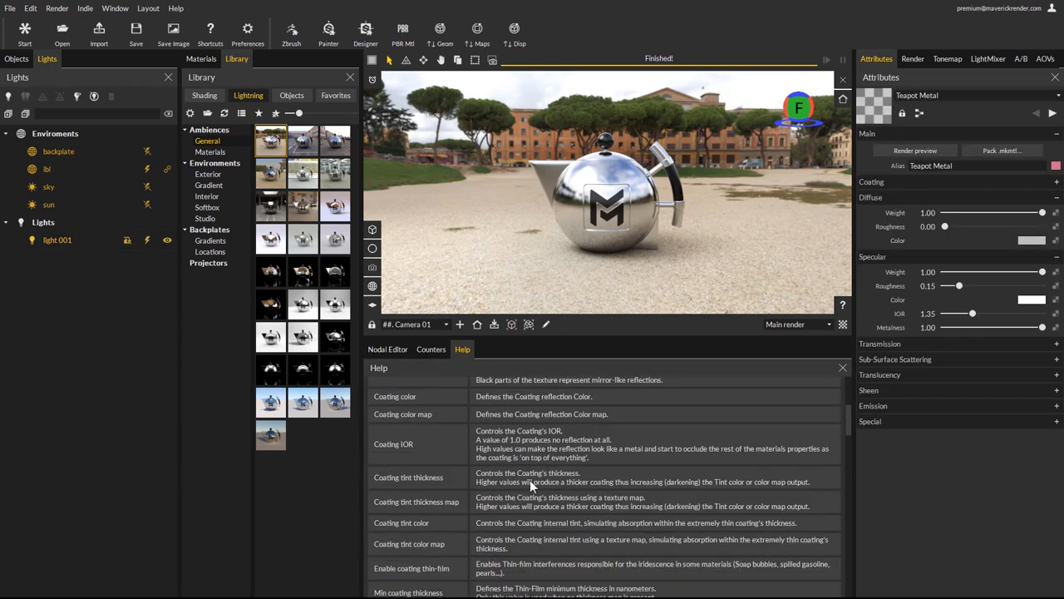
scroll("up", 3)
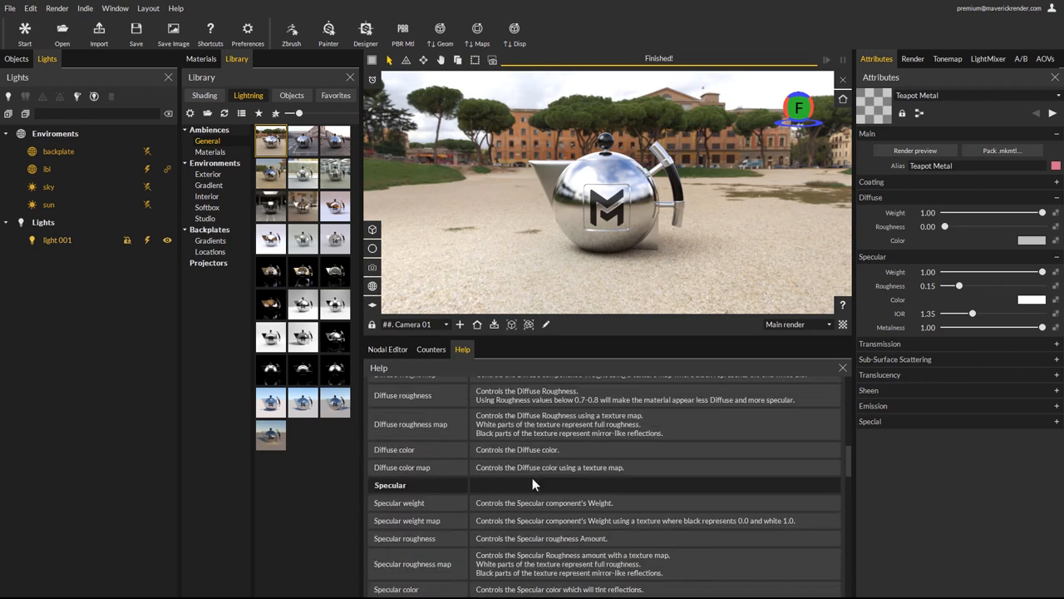
scroll("down", 3)
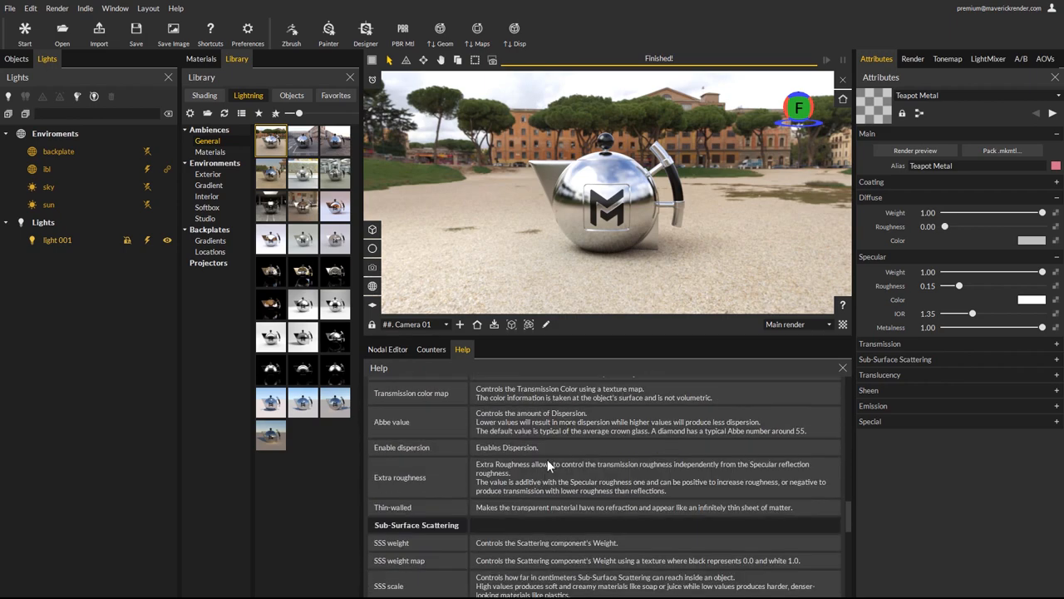
scroll("down", 3)
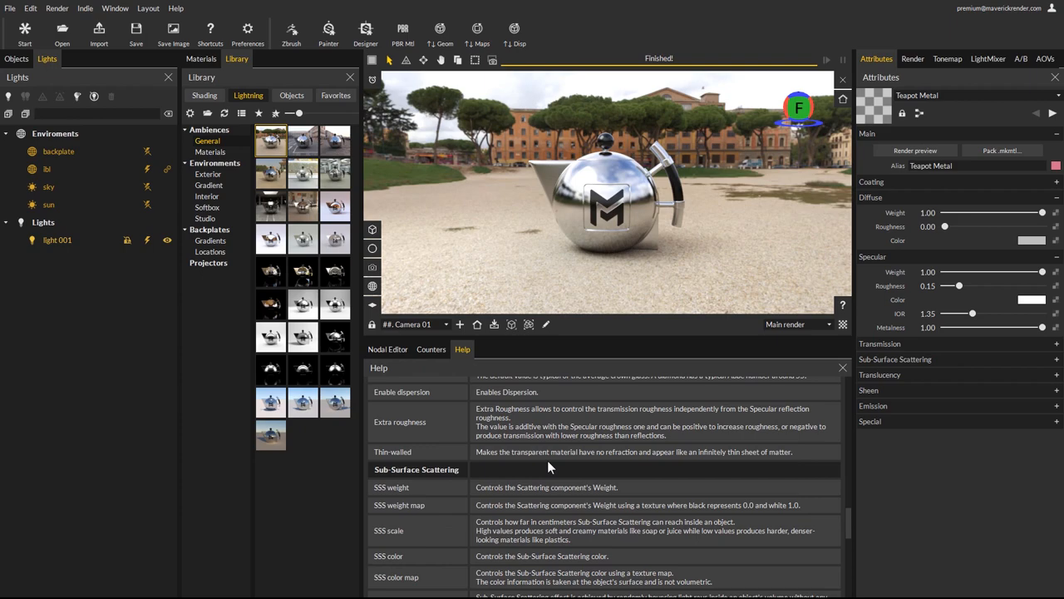
scroll("down", 3)
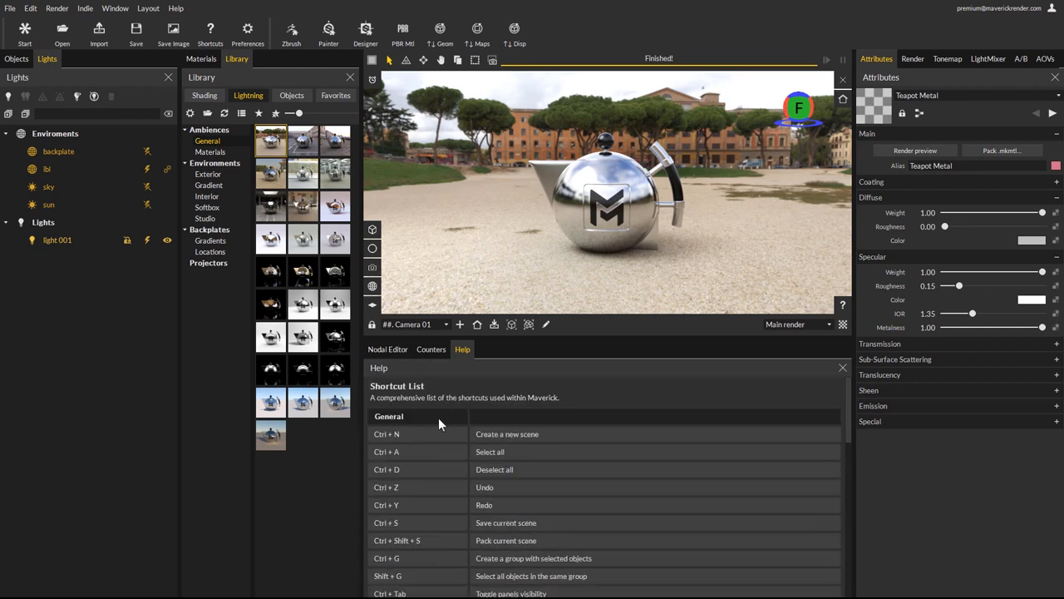
scroll("down", 3)
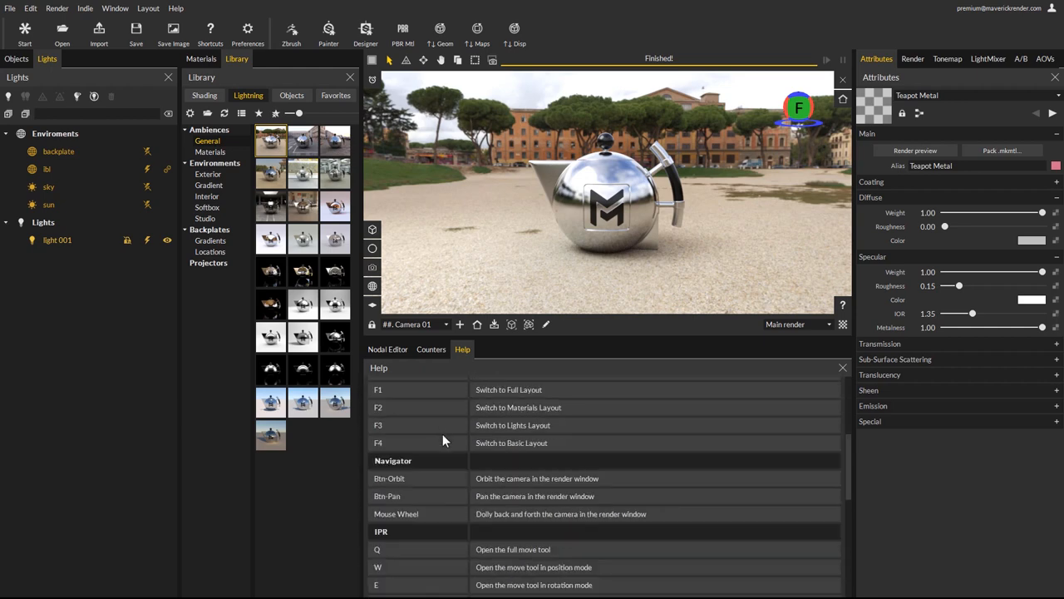
scroll("down", 3)
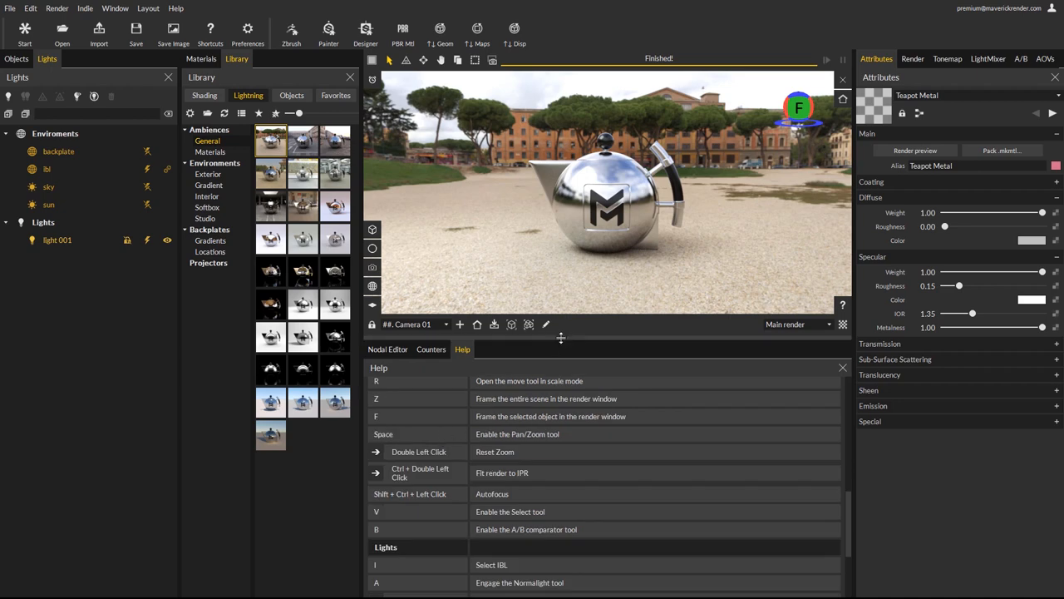